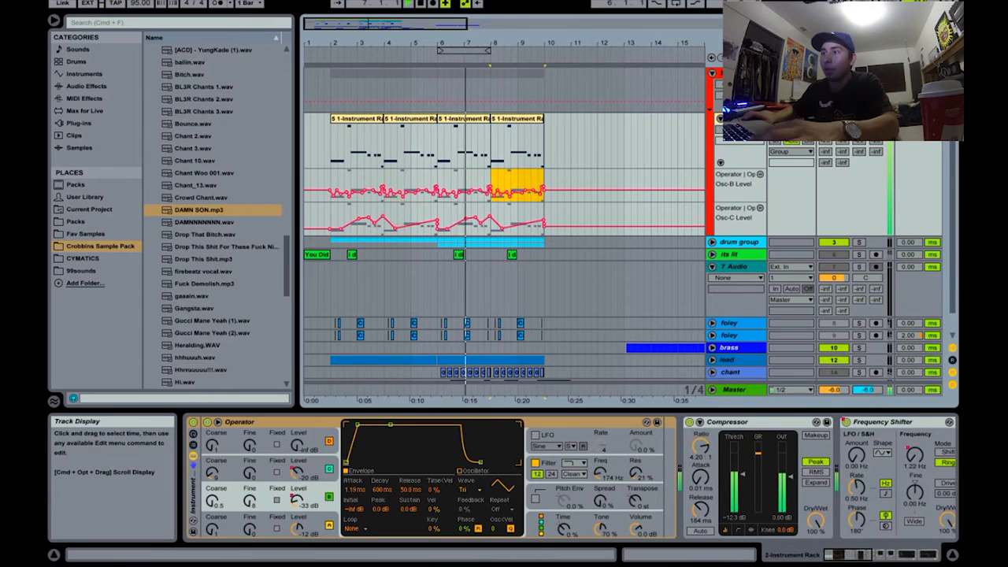
# - Raise Operator oscillator C's level to about -2.2 dB
pyautogui.click(354, 141)
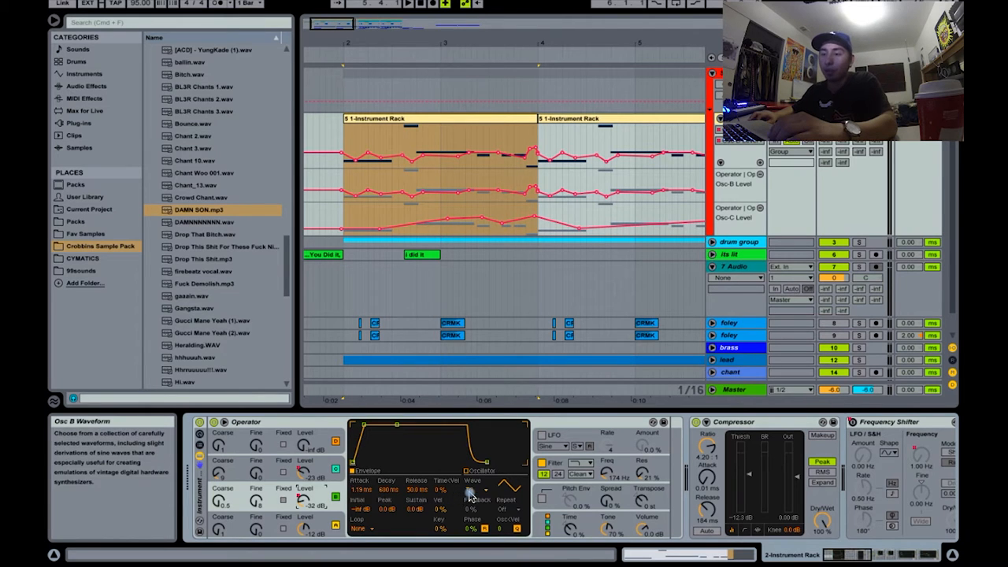
pyautogui.moveTo(307, 508)
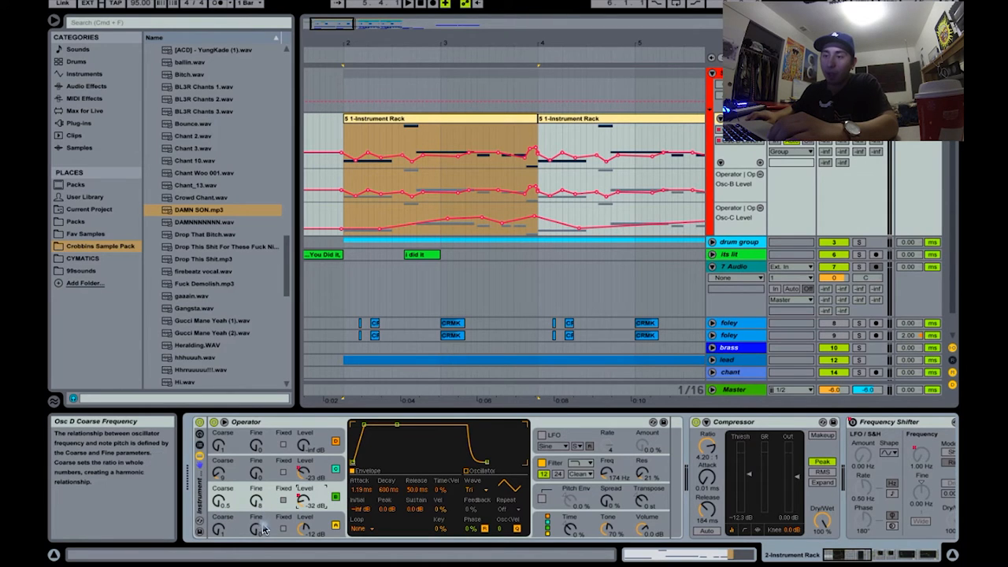
pyautogui.moveTo(256, 513)
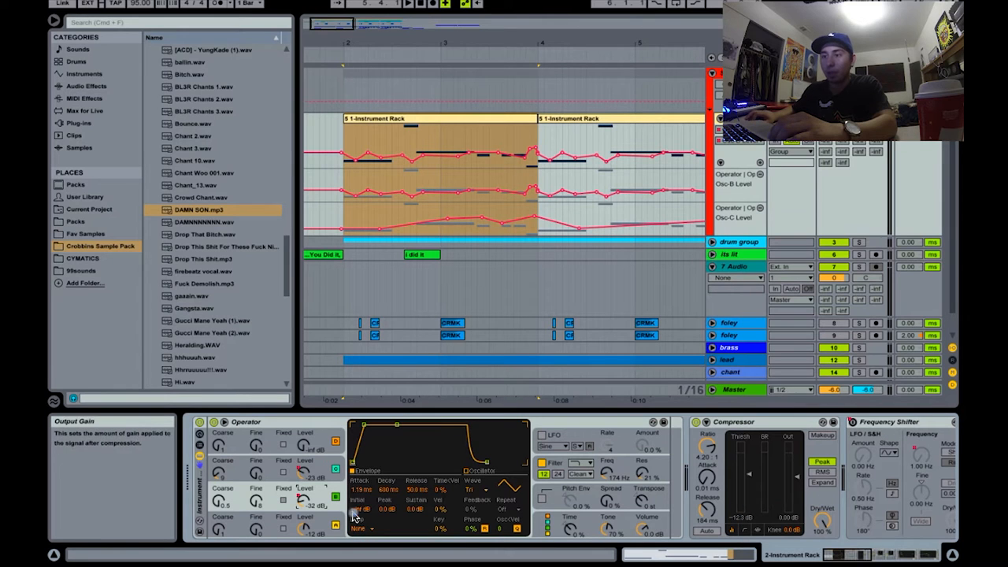
pyautogui.moveTo(305, 471)
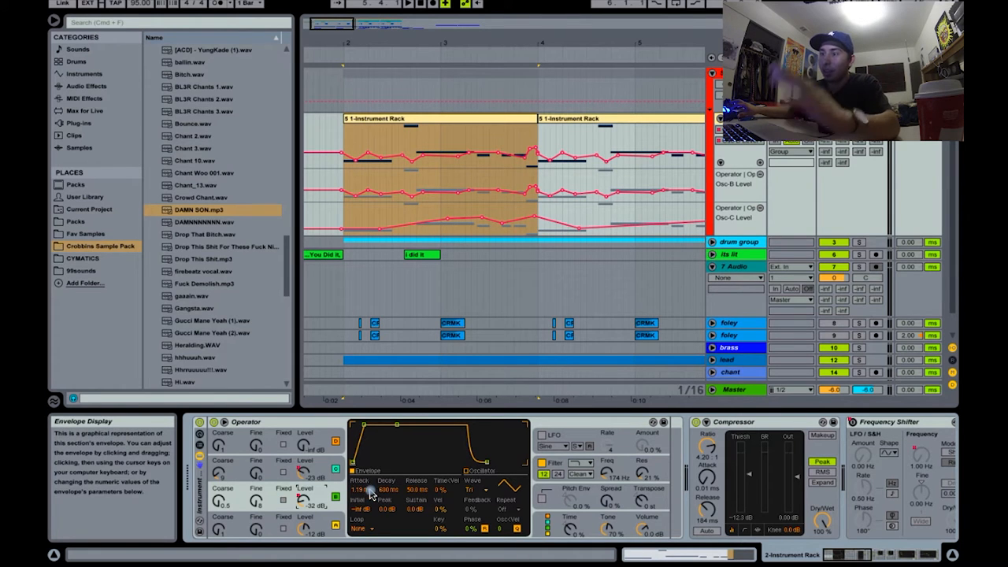
pyautogui.moveTo(306, 476)
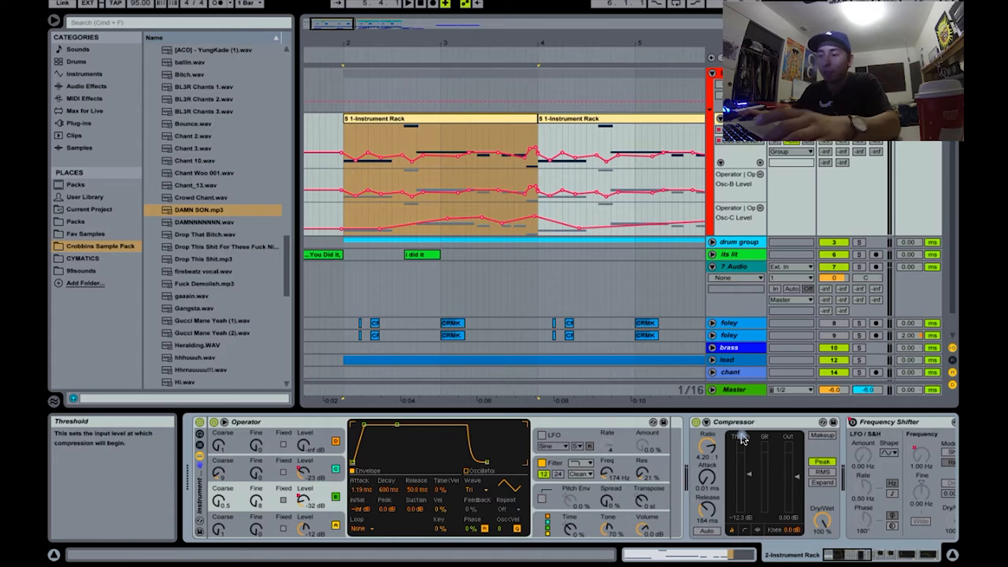
pyautogui.moveTo(615, 475)
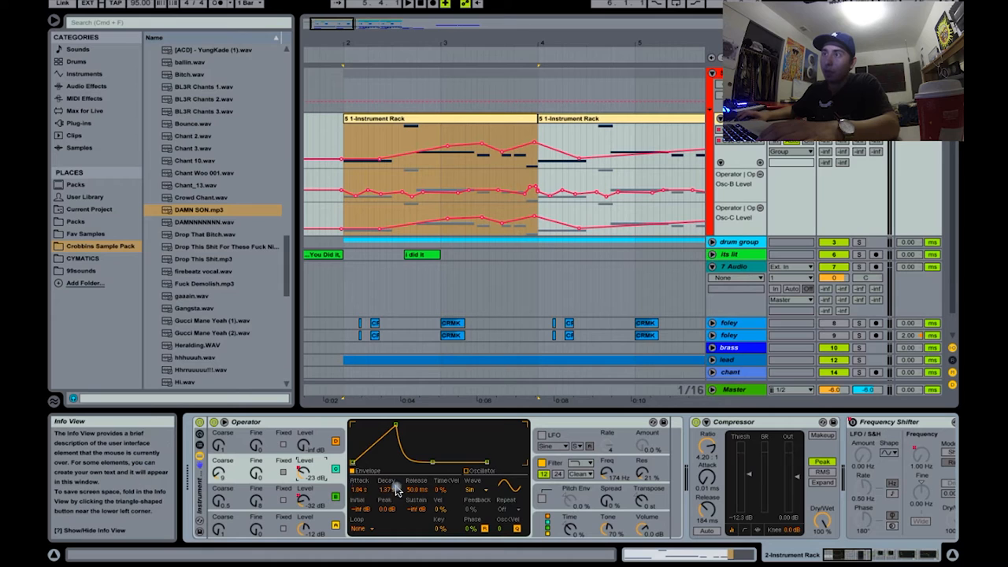
pyautogui.moveTo(223, 489)
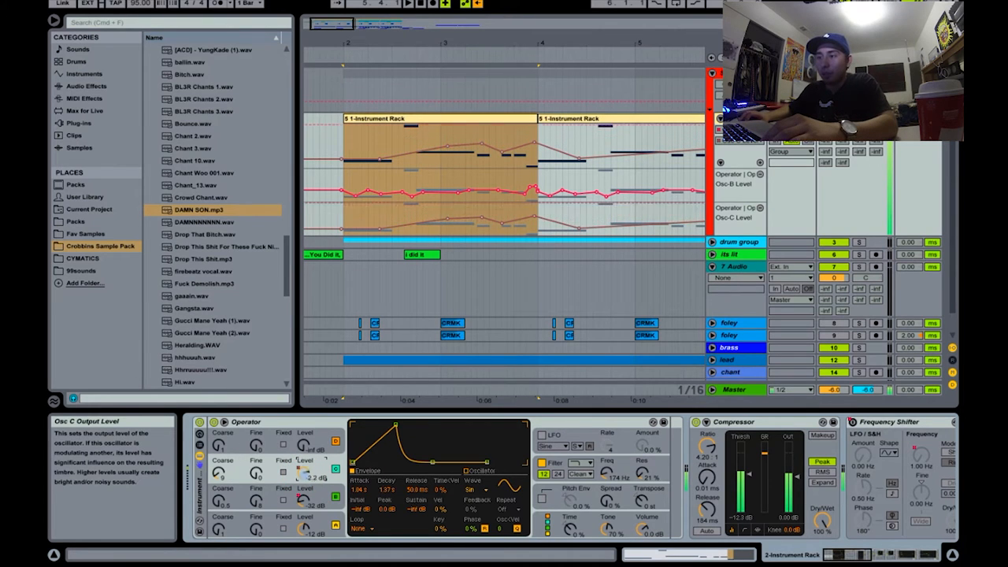
pyautogui.moveTo(303, 472); pyautogui.dragTo(304, 478)
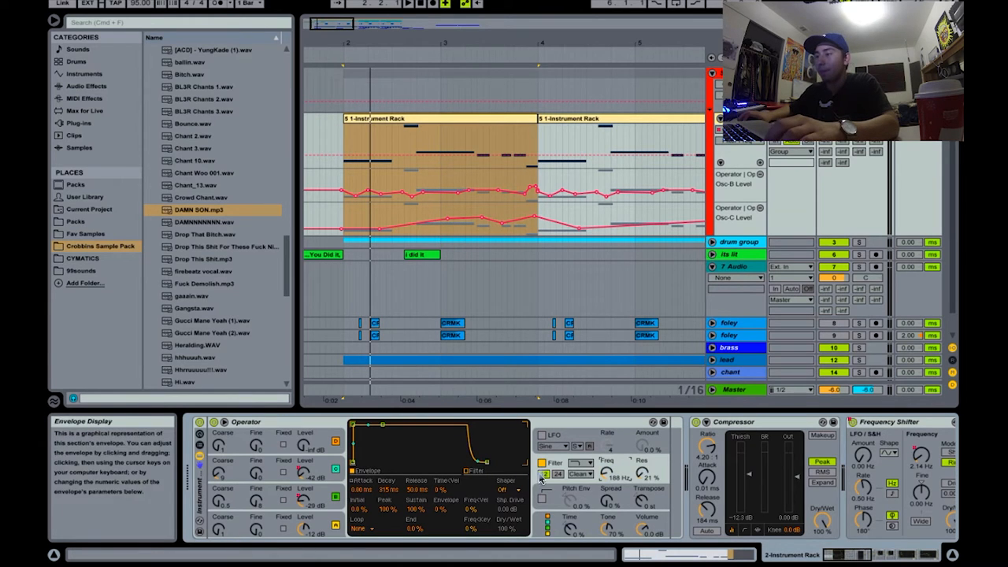
# - Try the 24 dB Operator filter slope, then return it to 12 dB per octave
pyautogui.click(544, 474)
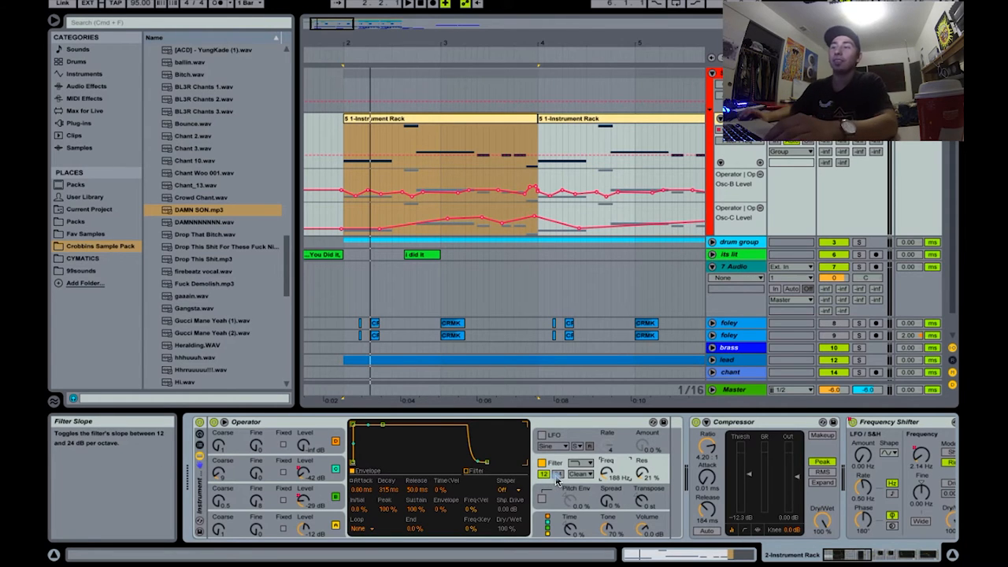
pyautogui.click(558, 475)
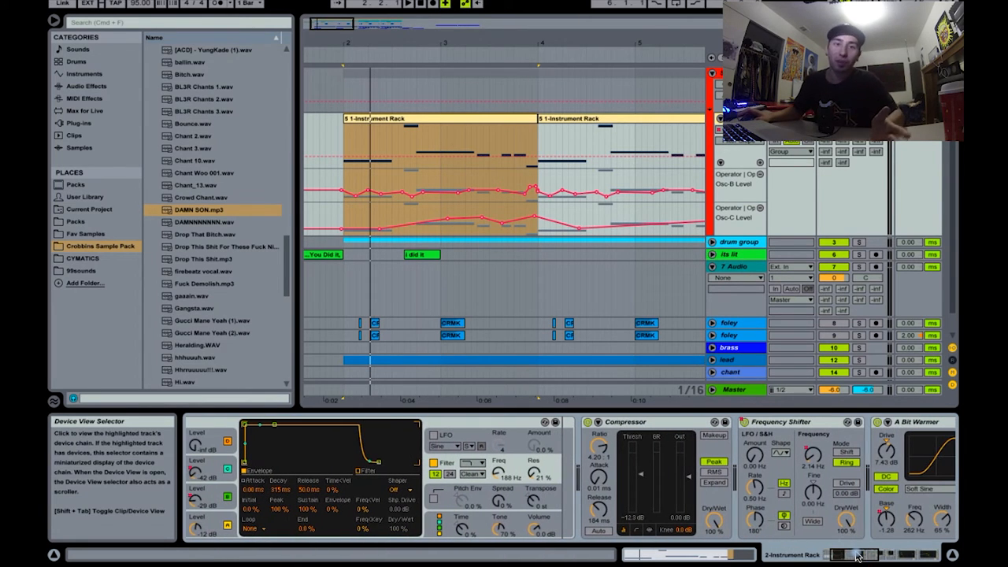
# - Scroll the device chain to reveal EQ Eight and select the first 5 1-Instrument Rack clip
pyautogui.click(625, 421)
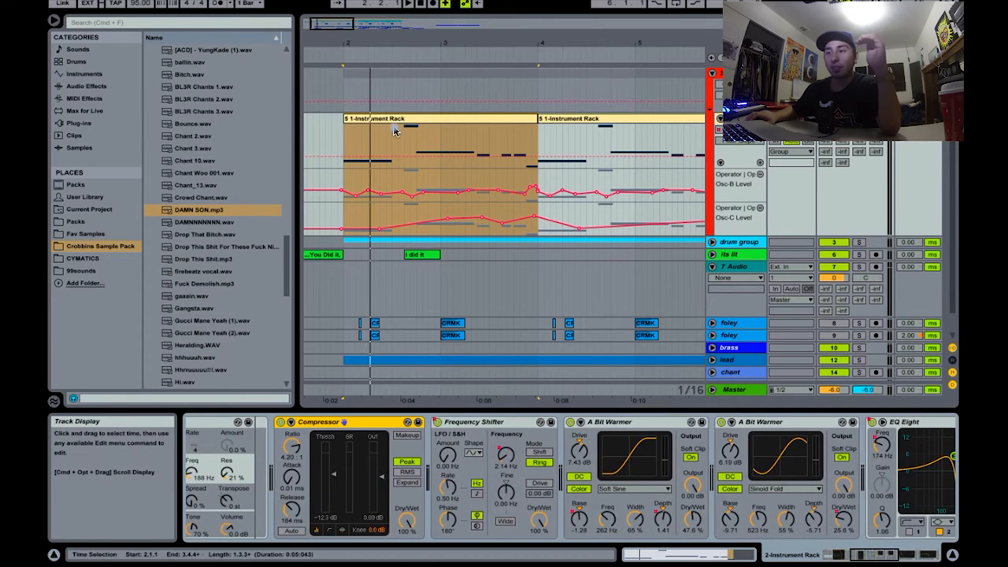
pyautogui.click(394, 126)
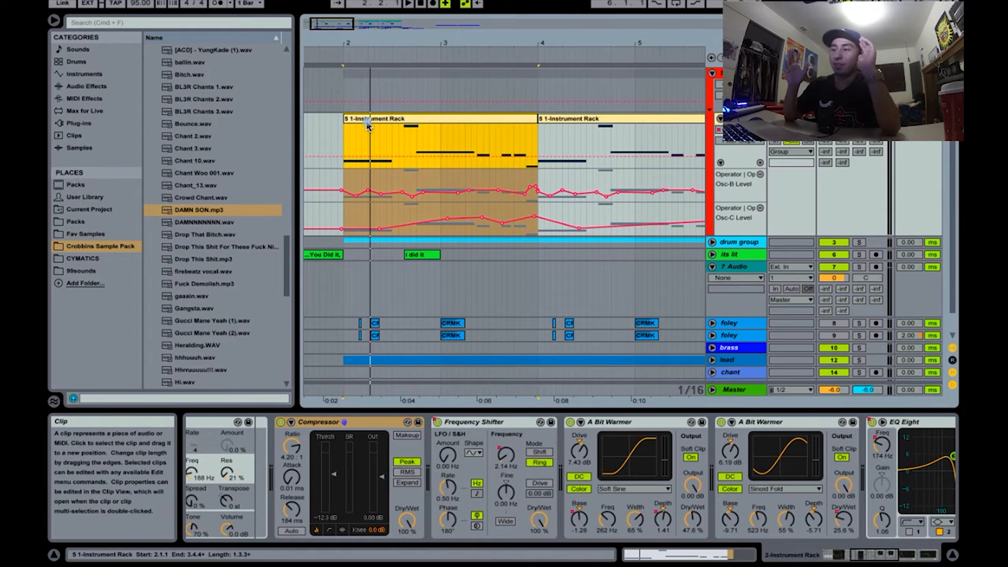
pyautogui.moveTo(342, 41)
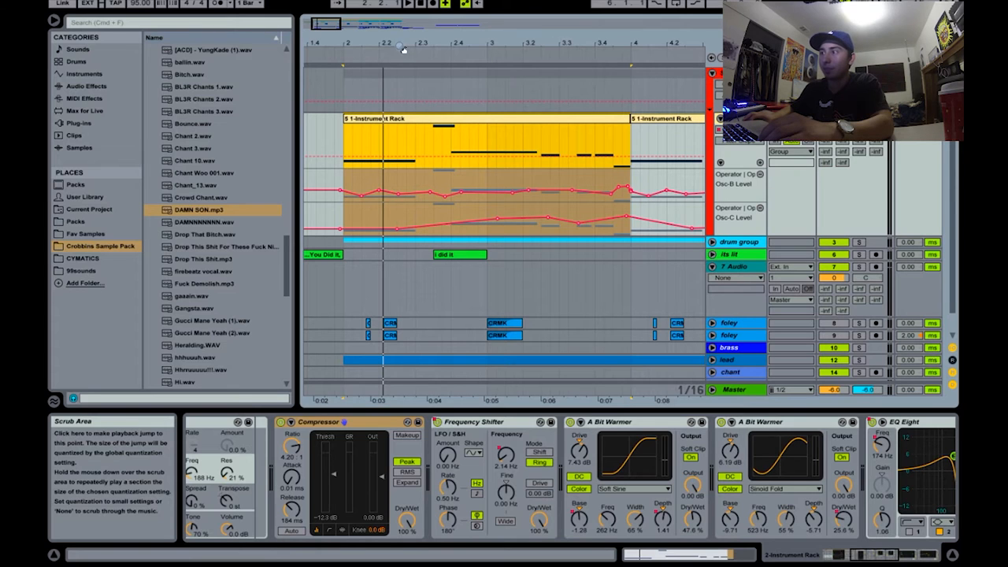
pyautogui.moveTo(347, 40)
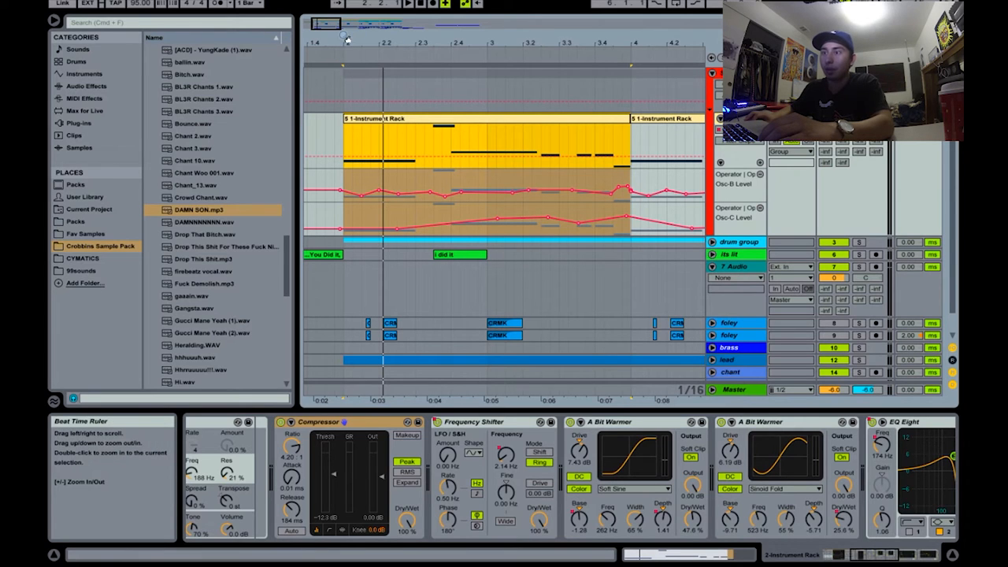
# - Set the Frequency Shifter to ring mode and spike its frequency automation to about 160 Hz
pyautogui.click(343, 41)
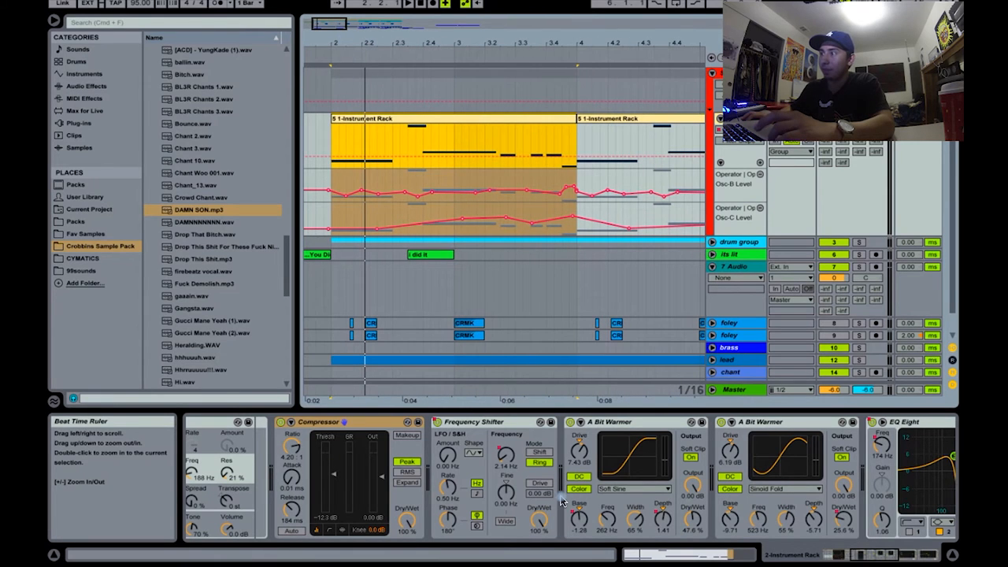
pyautogui.moveTo(475, 421)
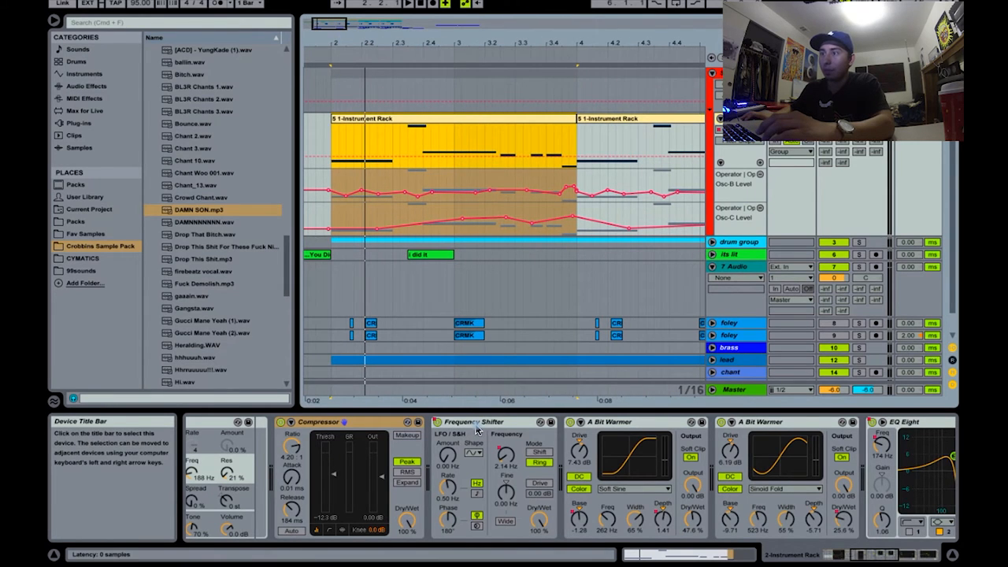
pyautogui.click(473, 421)
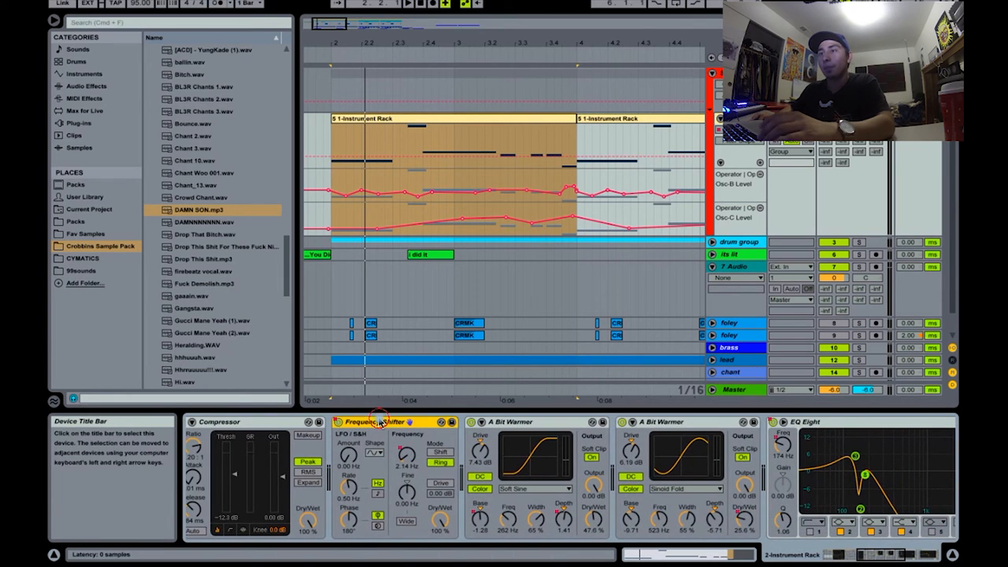
pyautogui.click(441, 463)
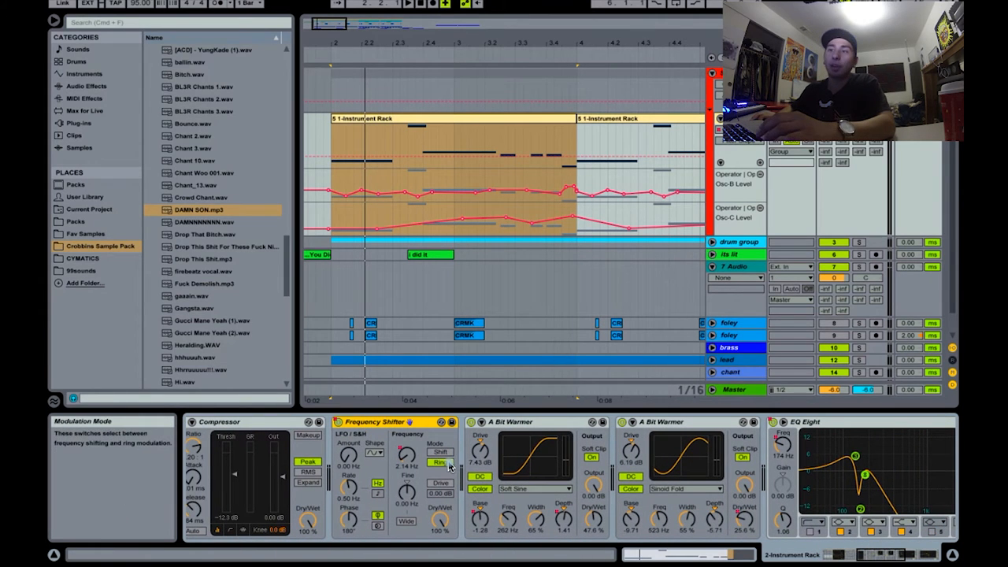
pyautogui.click(440, 463)
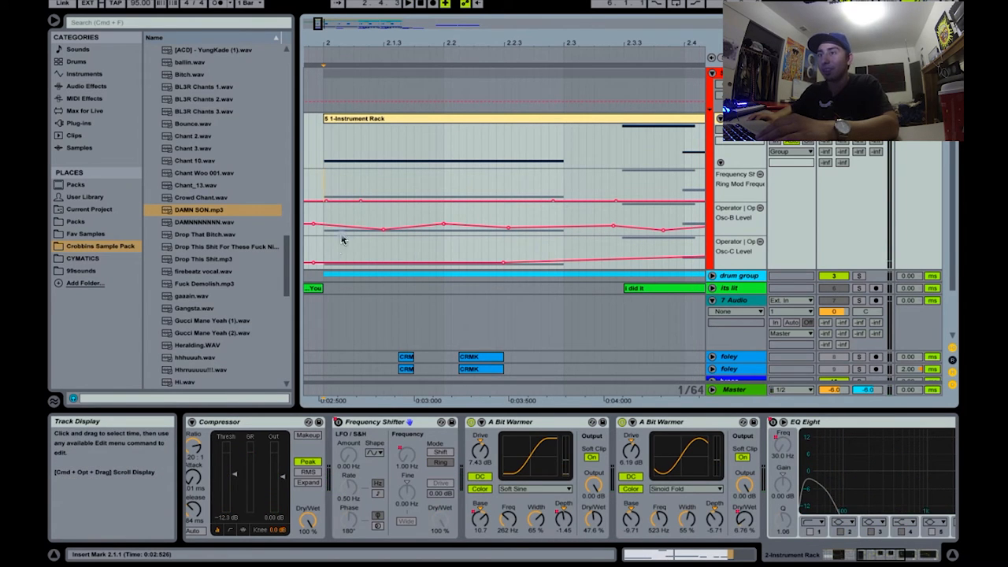
pyautogui.moveTo(410, 233)
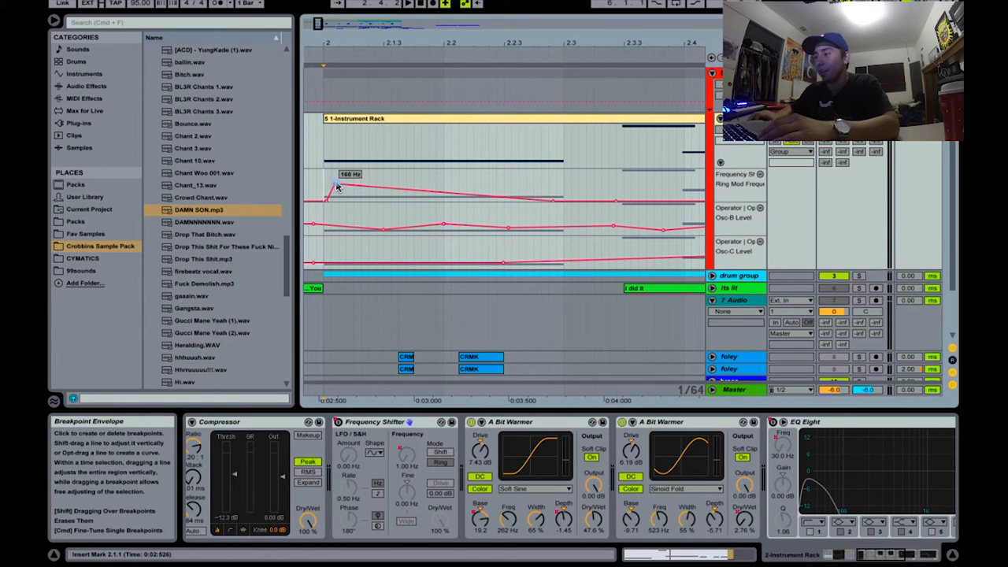
pyautogui.click(337, 180)
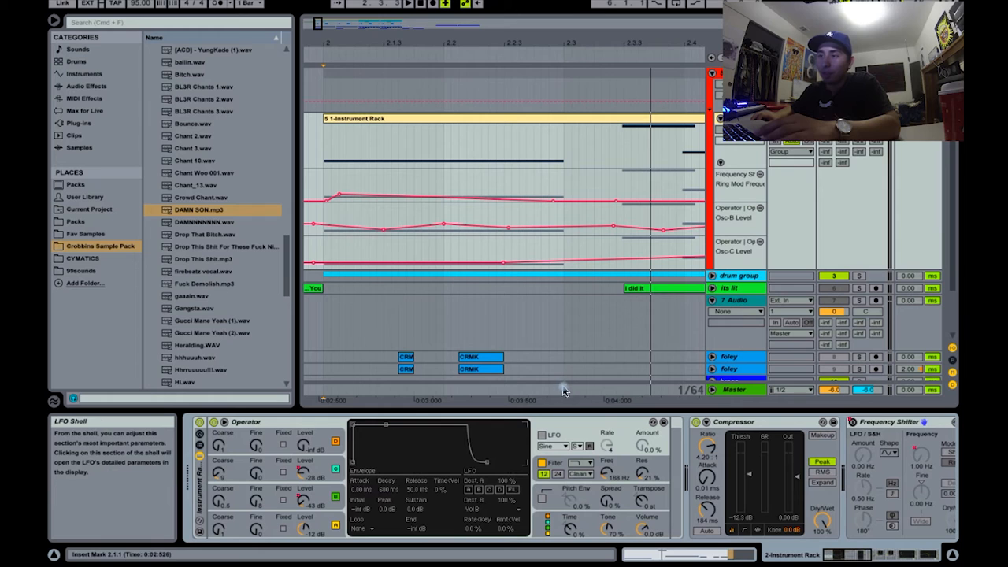
# - Add a short spike at the clip start on the automation lane above ring-mod
pyautogui.click(409, 126)
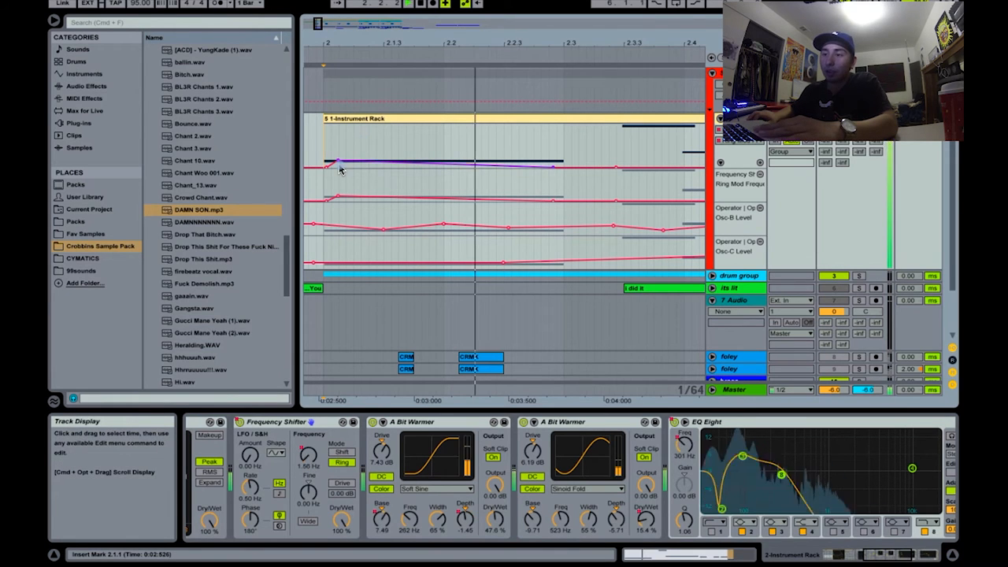
# - Bypass the Sinoid Fold Saturator and turn up the first Saturator's Base
pyautogui.click(376, 421)
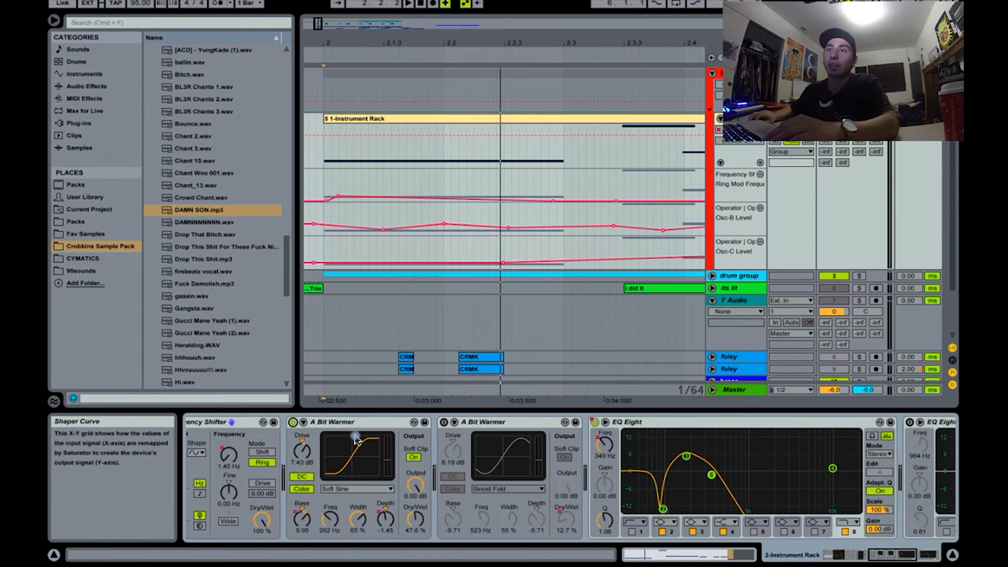
pyautogui.click(331, 421)
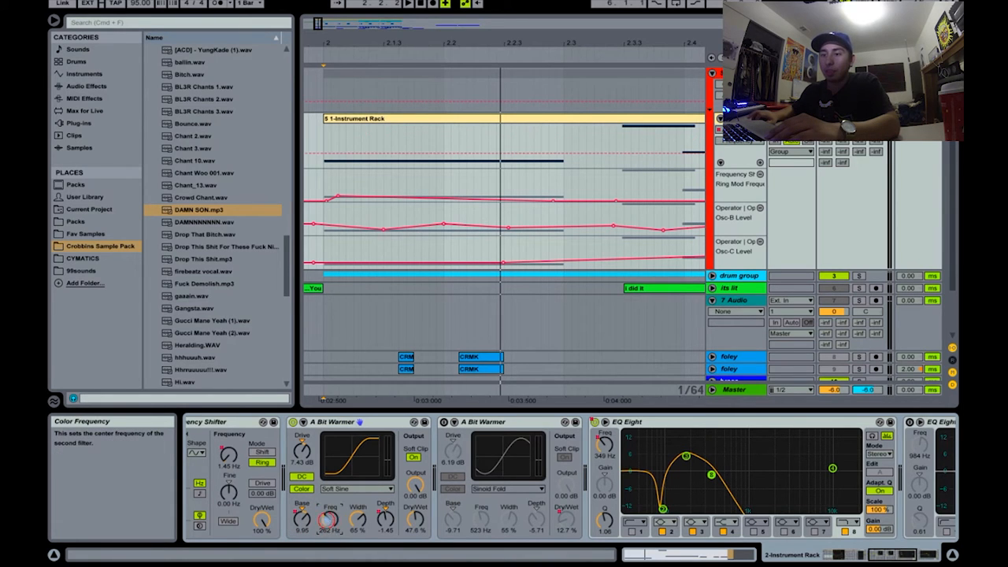
pyautogui.moveTo(711, 326)
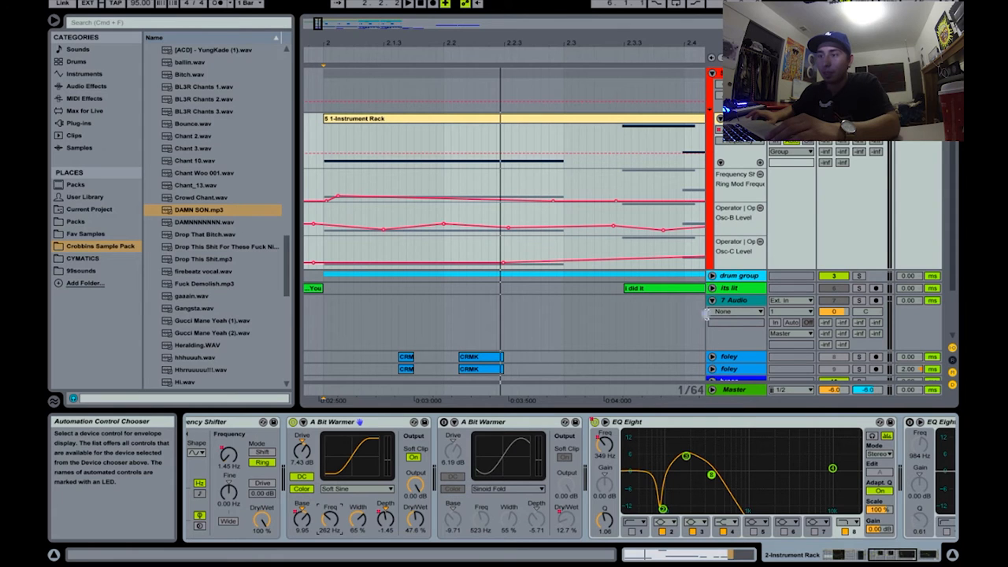
pyautogui.click(514, 122)
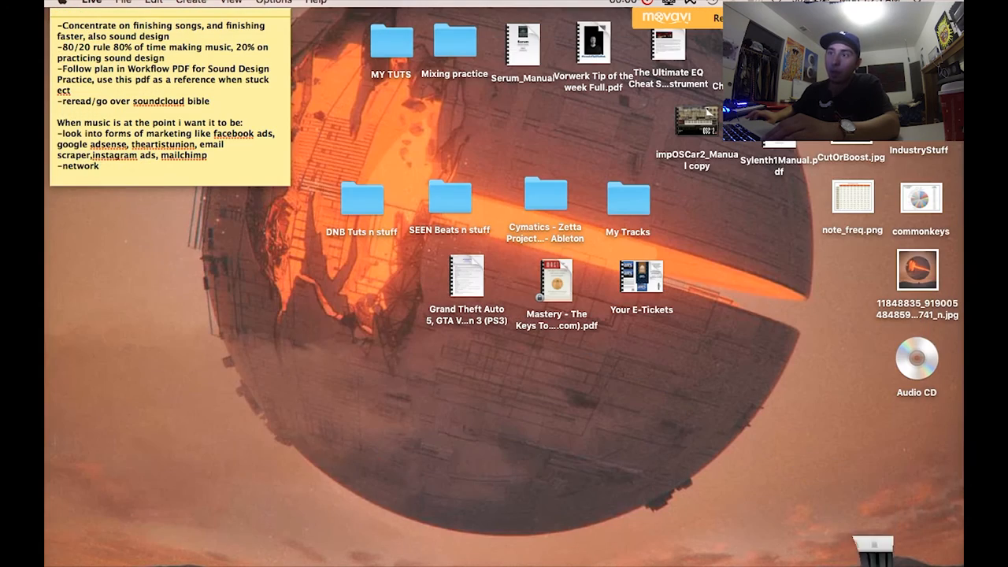
# - Select note_freq.png on the desktop and open it in Preview
pyautogui.click(852, 195)
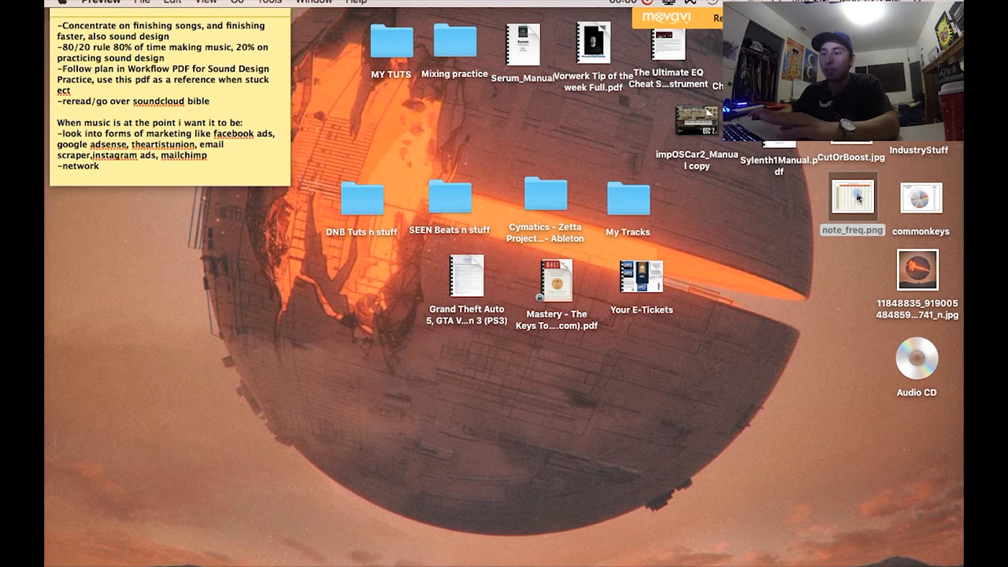
pyautogui.doubleClick(852, 196)
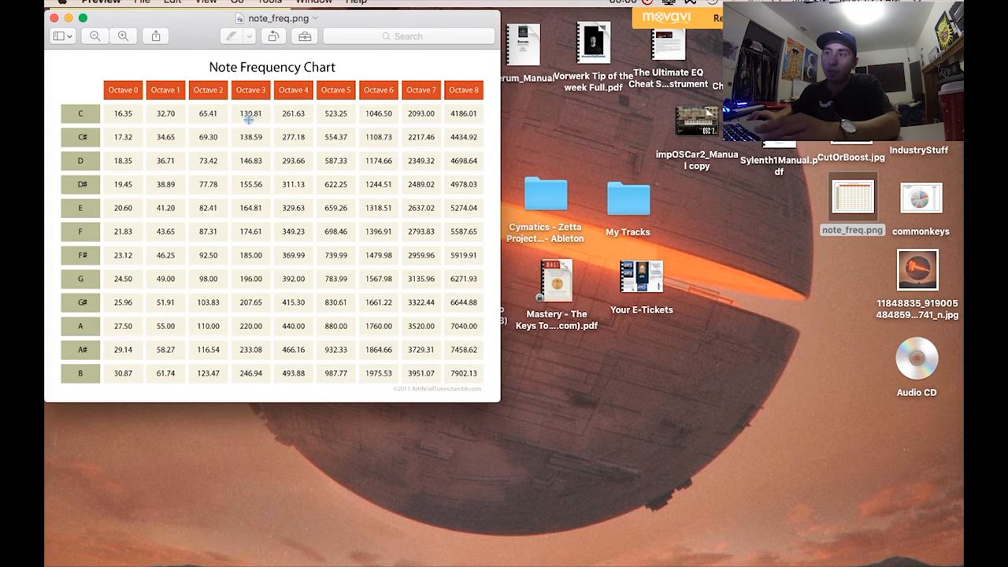
pyautogui.moveTo(268, 137)
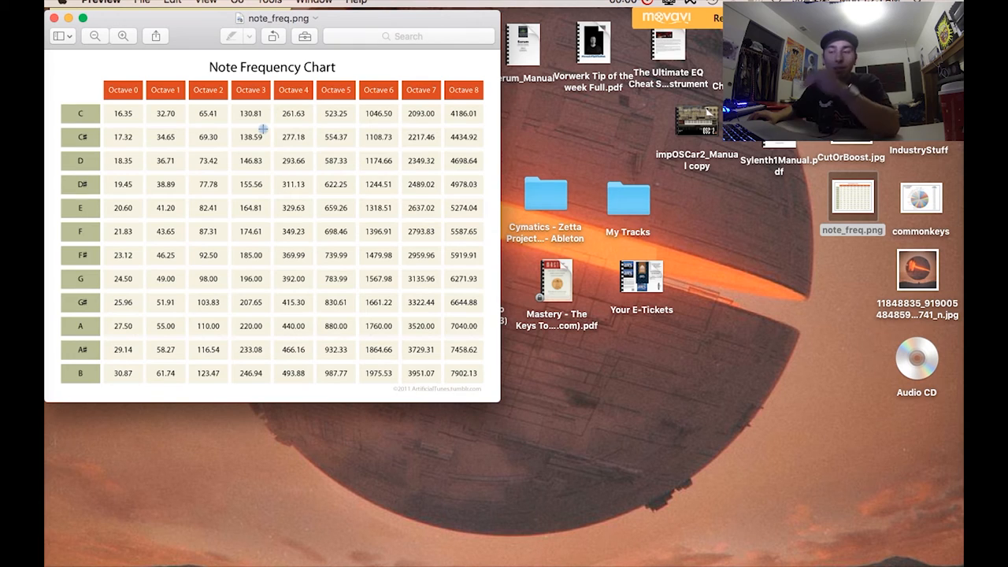
pyautogui.moveTo(251, 93)
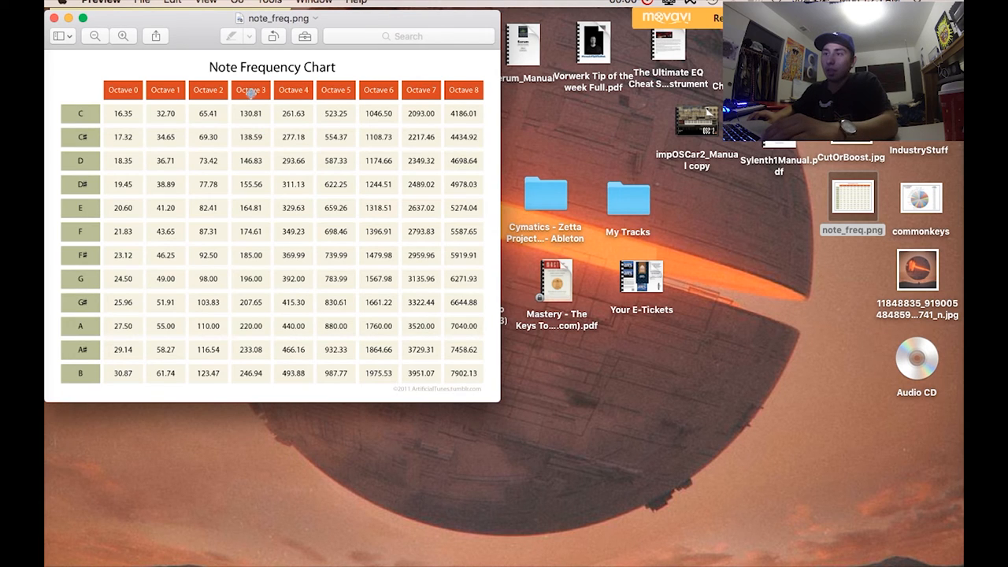
pyautogui.moveTo(250, 114)
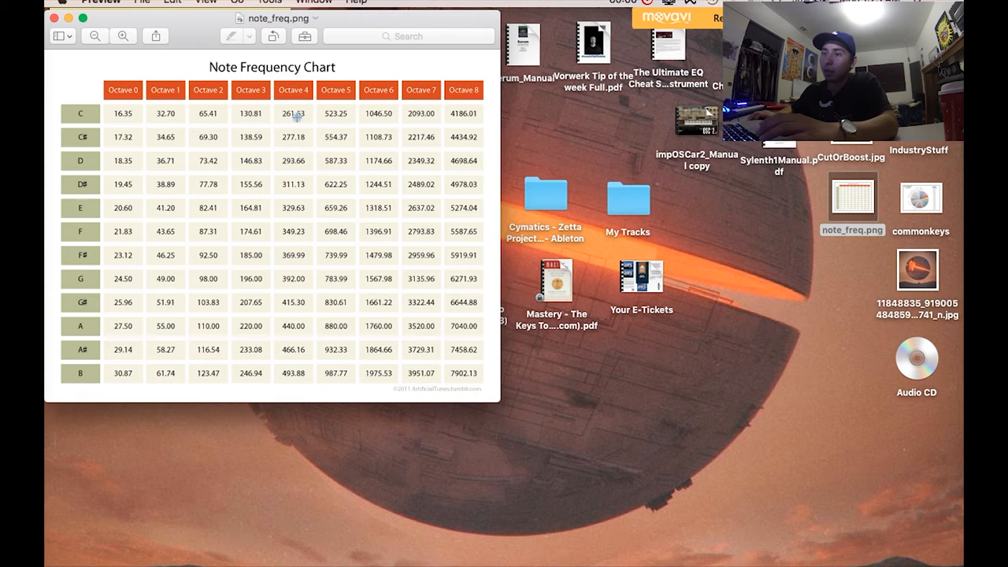
pyautogui.moveTo(348, 118)
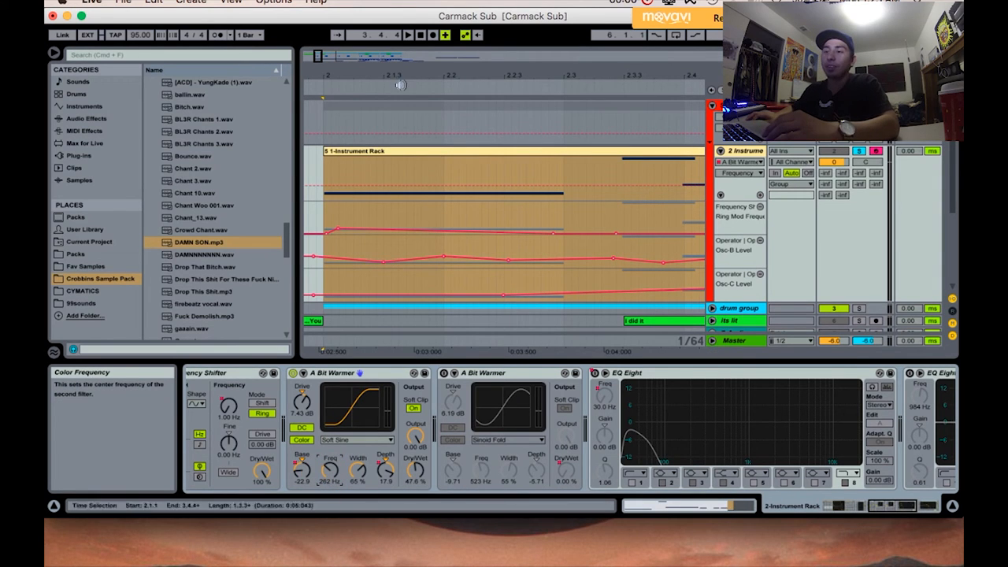
pyautogui.moveTo(303, 479)
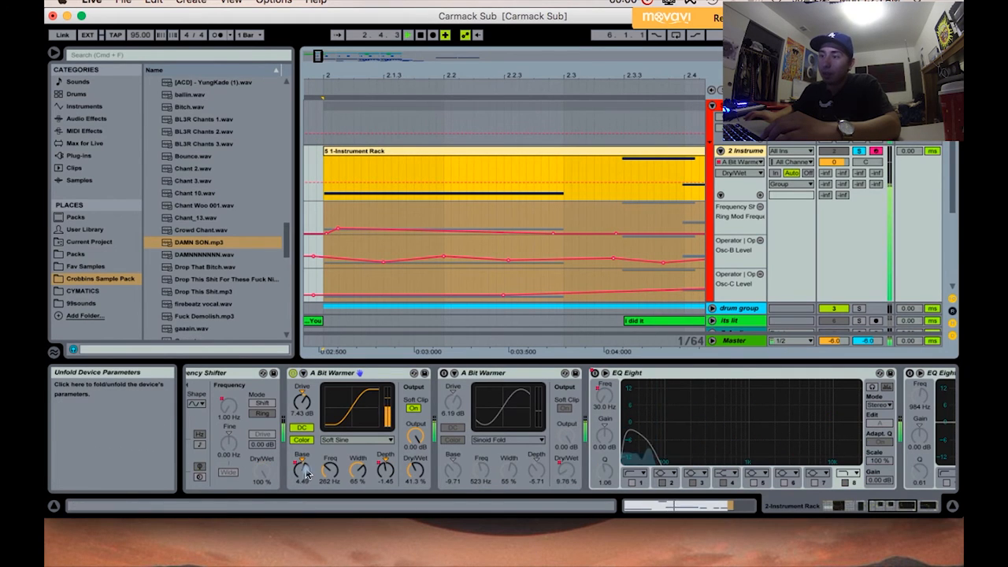
# - Adjust the first A Bit Warmer's Base amount
pyautogui.click(292, 372)
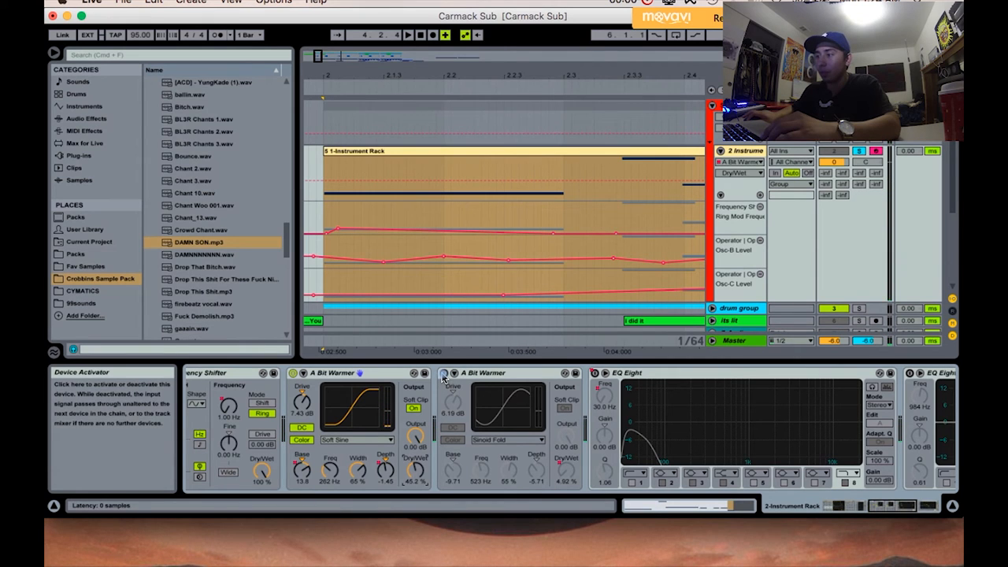
pyautogui.moveTo(481, 470)
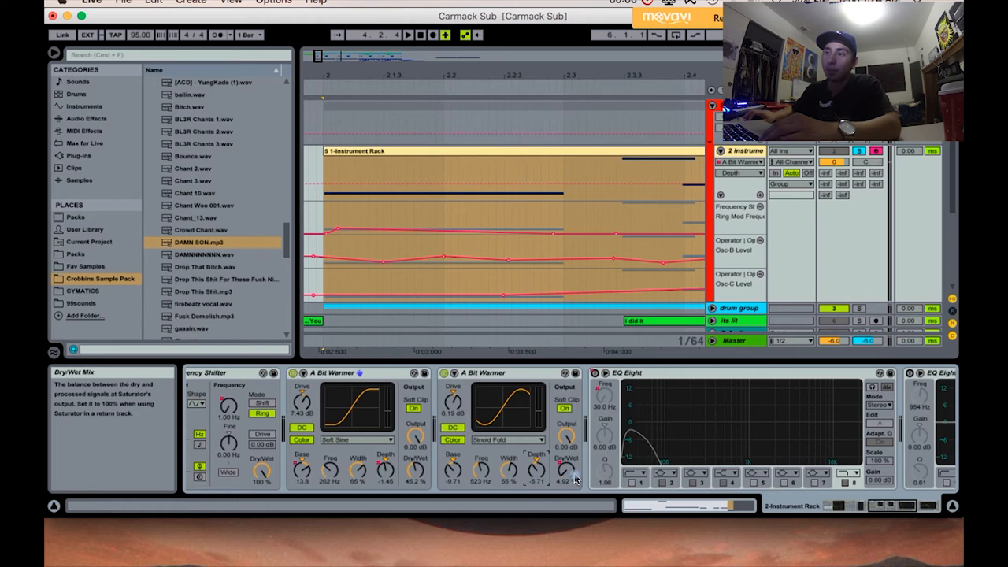
pyautogui.moveTo(351, 471)
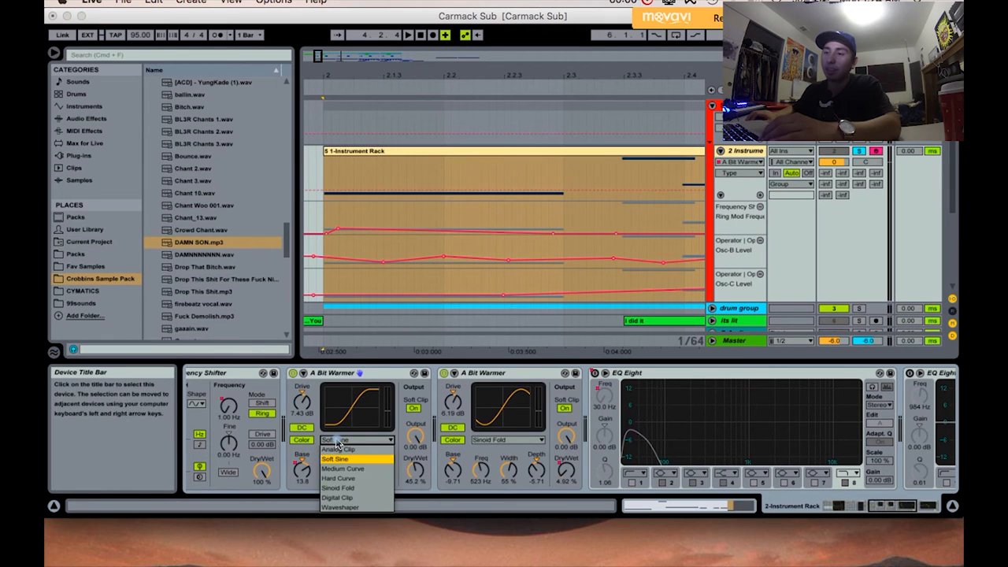
# - Keep the Soft Sine and Sinoid Fold curves on the two A Bit Warmers
pyautogui.click(508, 439)
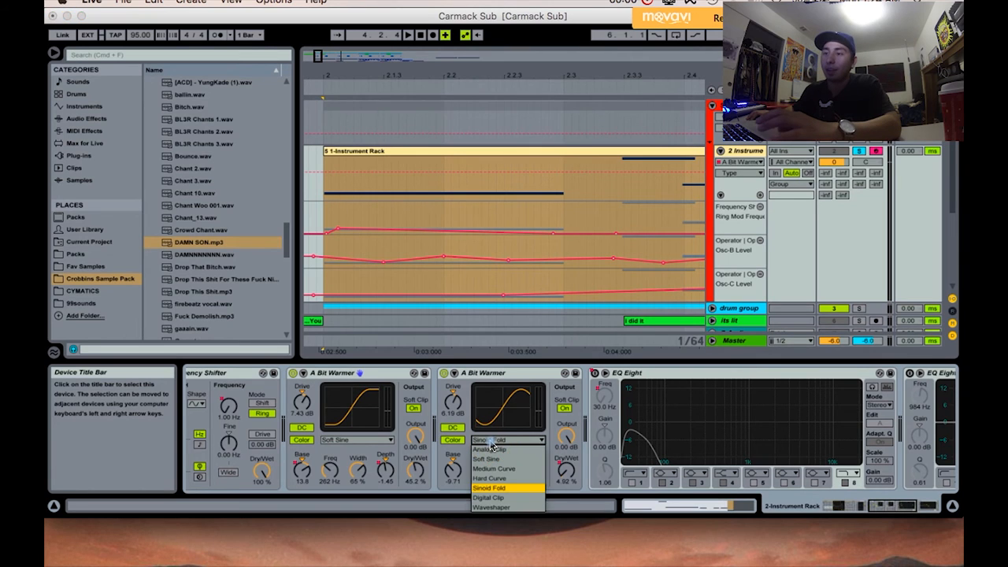
pyautogui.click(491, 497)
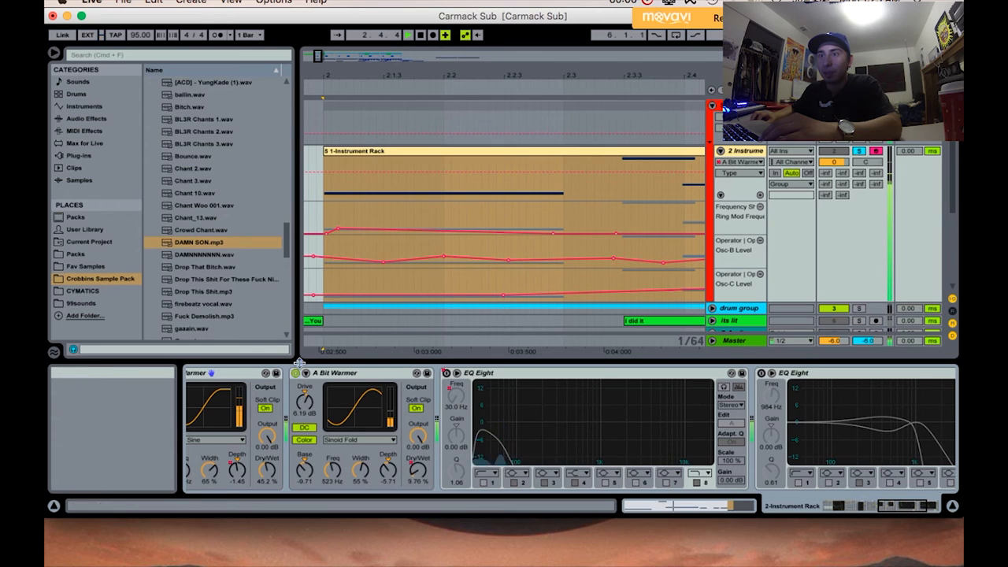
# - Toggle the second A Bit Warmer's activator and hide the browser
pyautogui.click(297, 372)
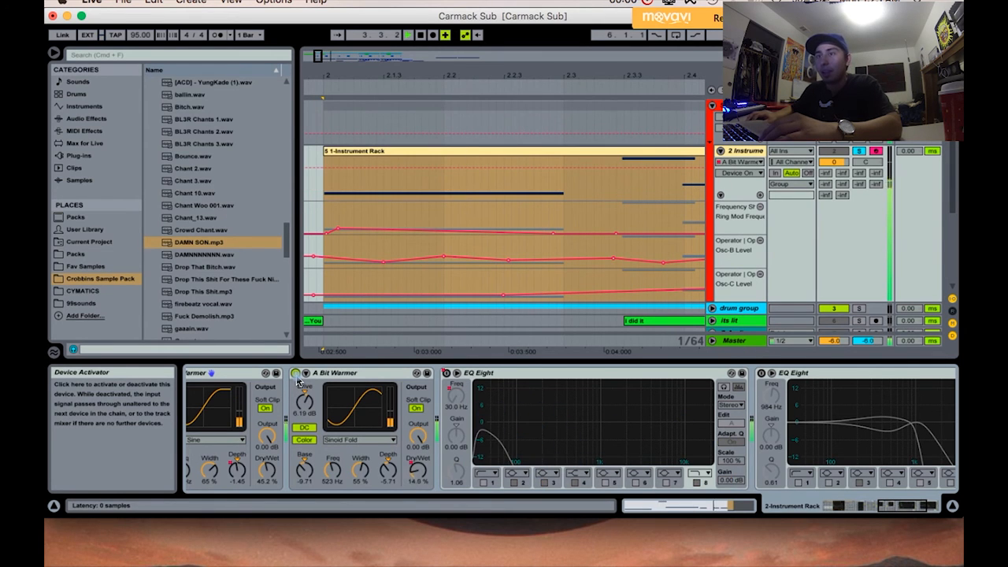
pyautogui.click(201, 242)
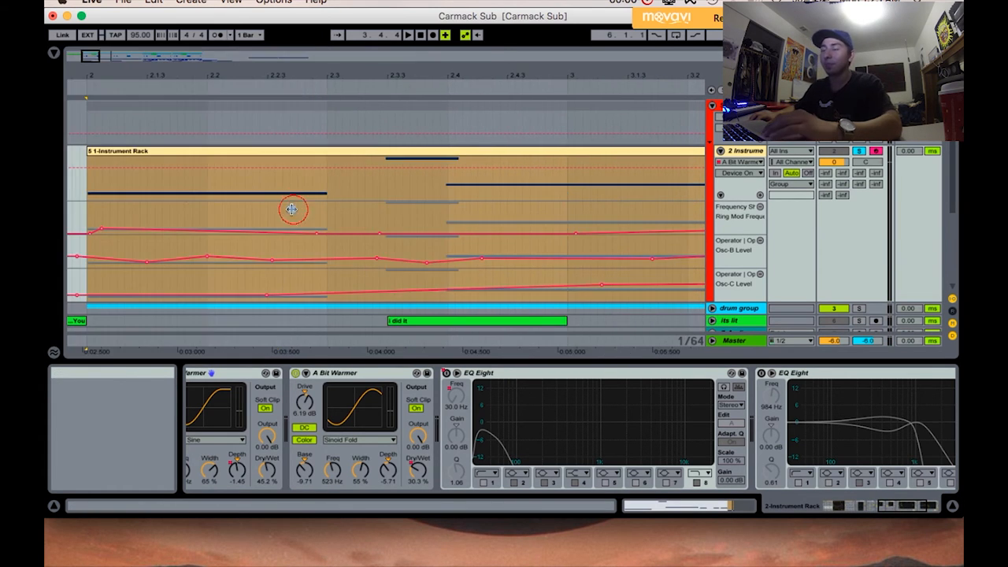
pyautogui.moveTo(607, 445)
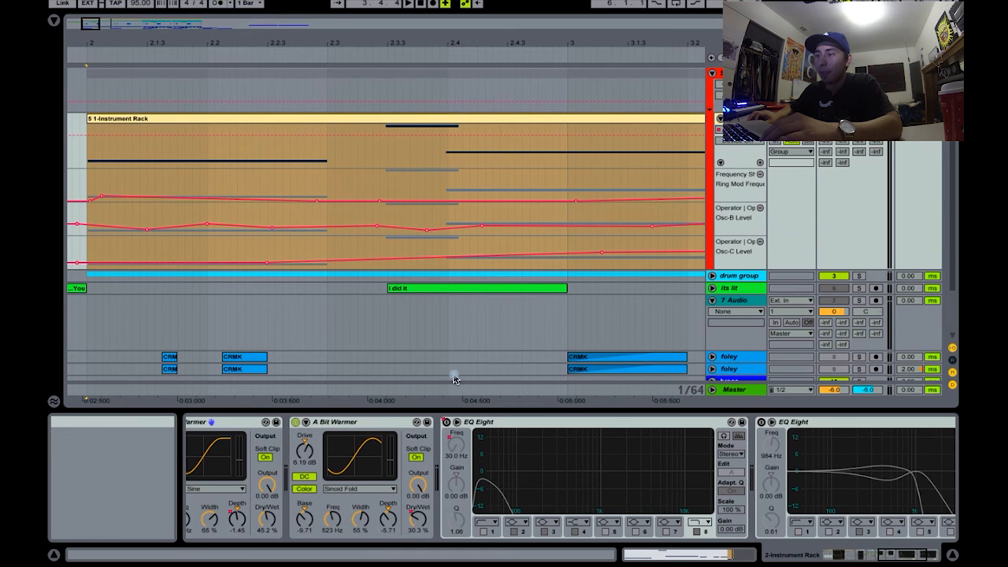
pyautogui.moveTo(501, 406)
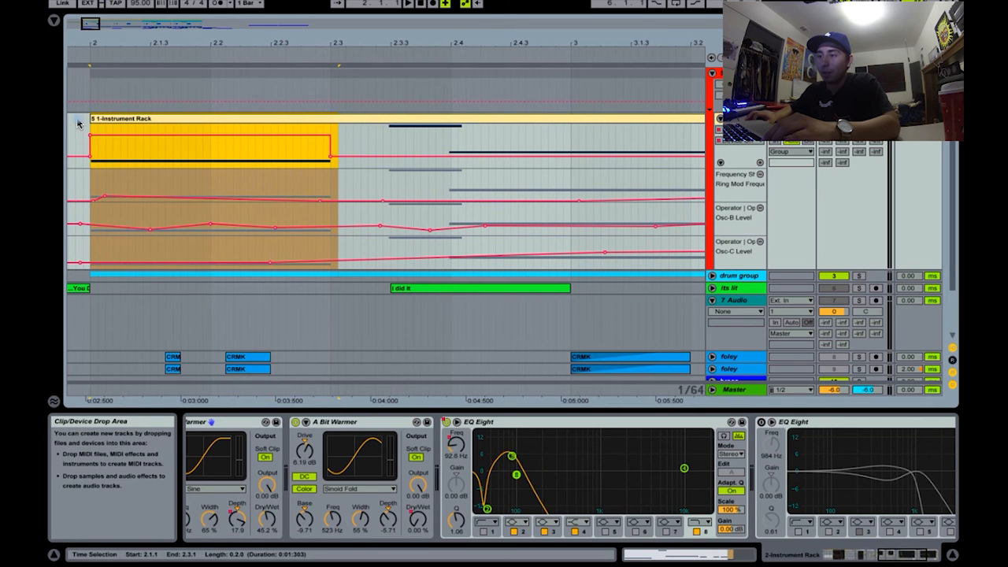
pyautogui.click(378, 138)
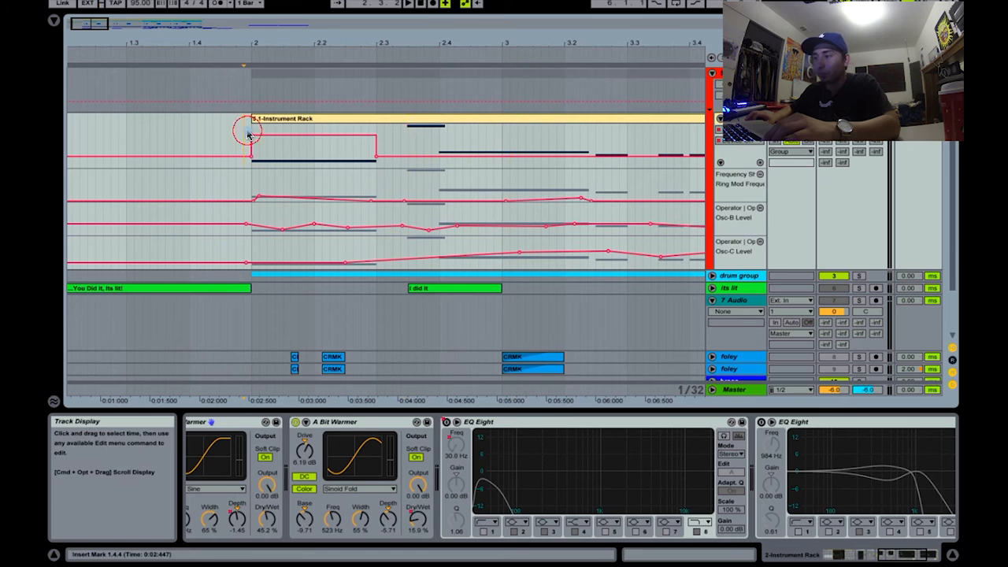
pyautogui.click(252, 130)
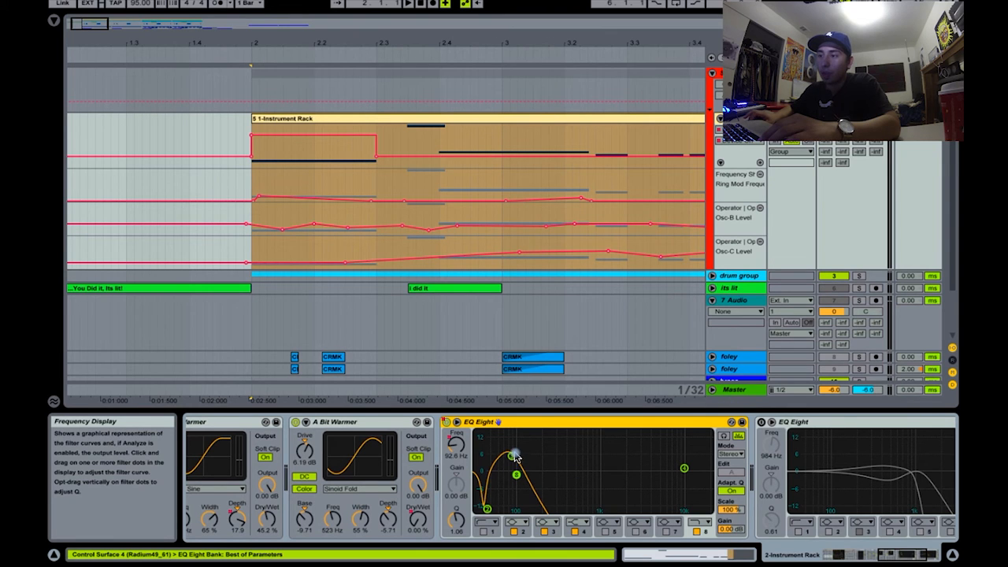
pyautogui.moveTo(569, 49)
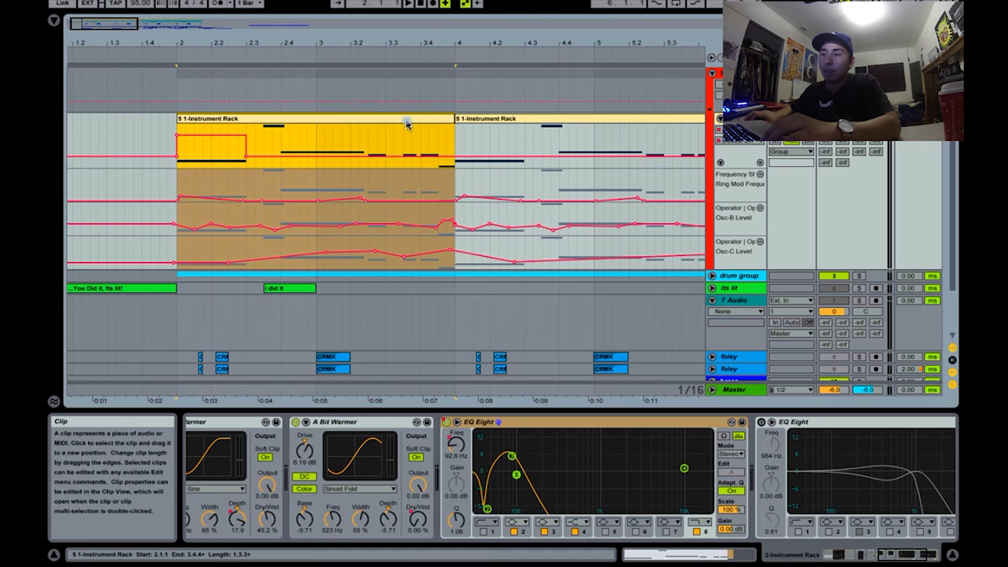
# - Write a wobbling EQ Eight filter envelope over 2.1.1–2.3.1, ending at 92.6 Hz
pyautogui.click(473, 152)
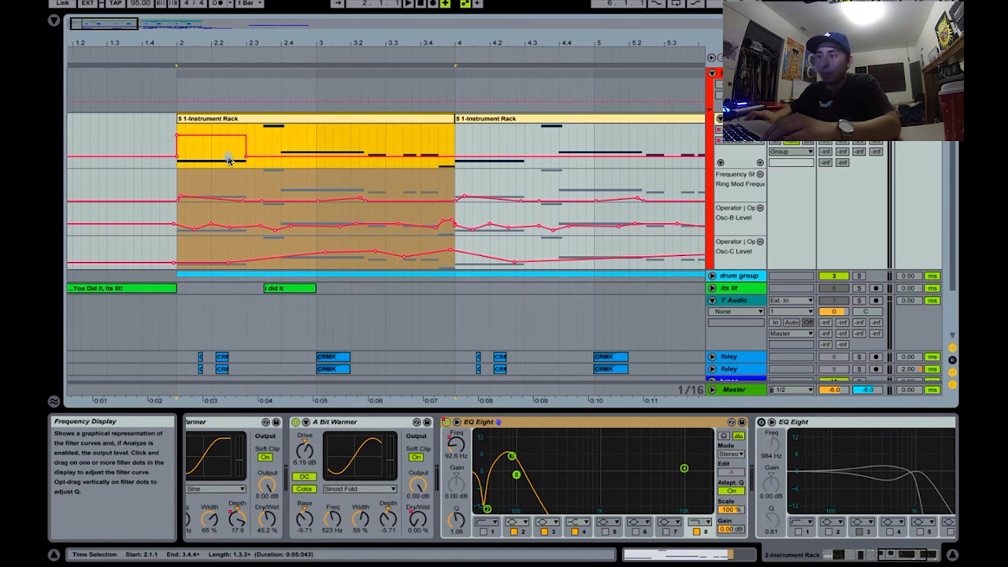
pyautogui.moveTo(457, 449)
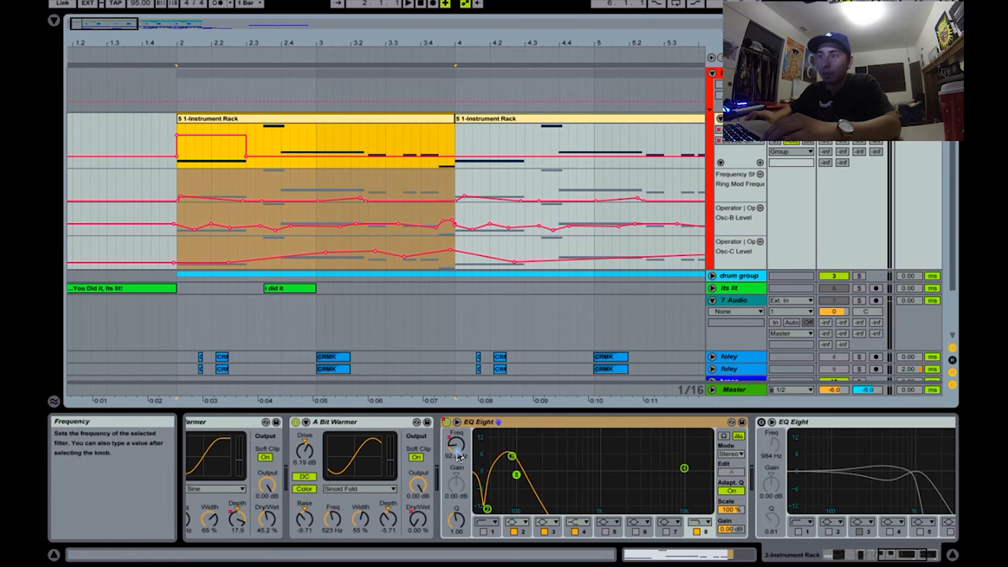
pyautogui.moveTo(510, 457); pyautogui.dragTo(513, 475)
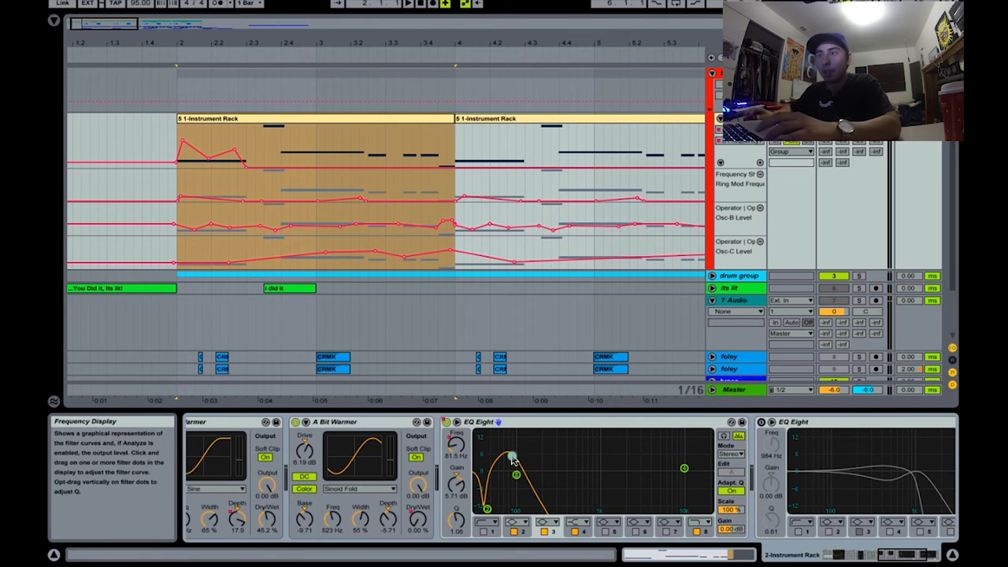
pyautogui.moveTo(512, 454); pyautogui.dragTo(514, 474)
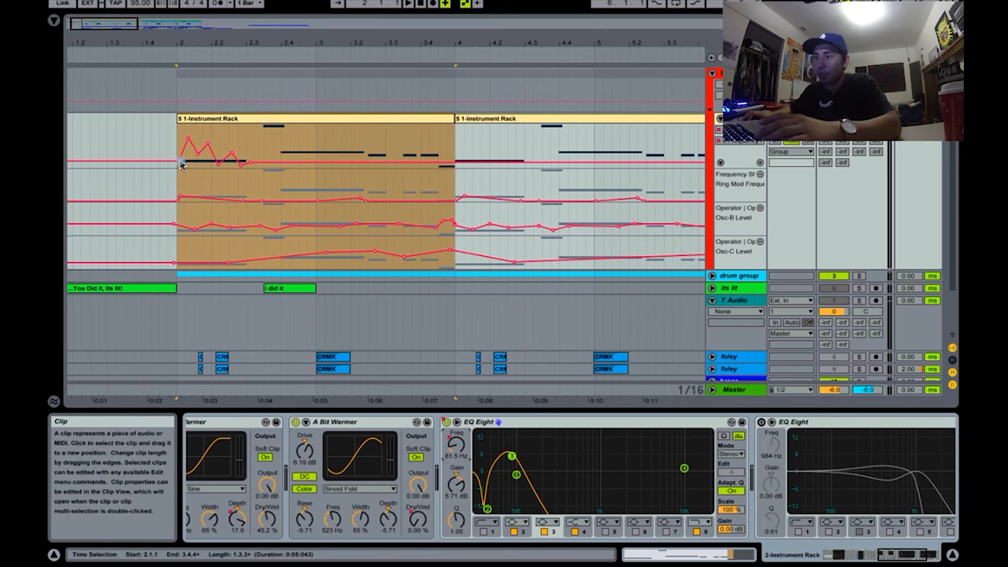
pyautogui.moveTo(242, 138)
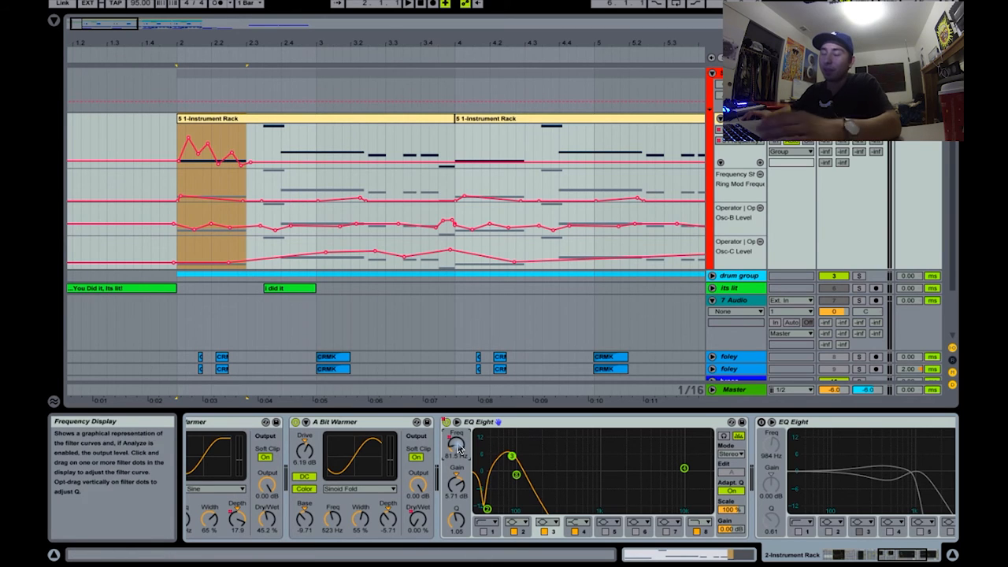
pyautogui.moveTo(512, 461); pyautogui.dragTo(517, 475)
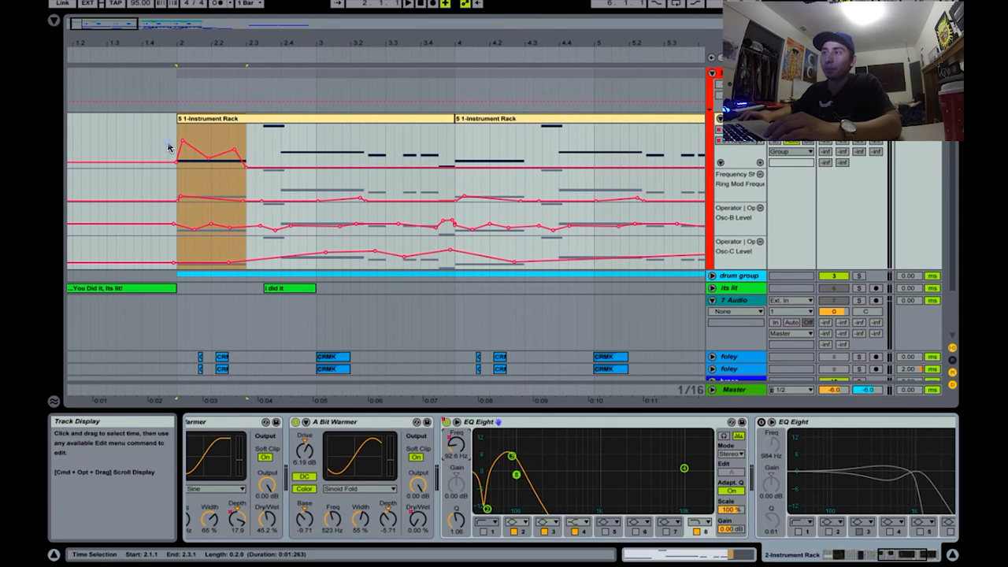
# - Set the playback start to bar 2 and show the lead track's compressor, reverb and EQ
pyautogui.click(276, 154)
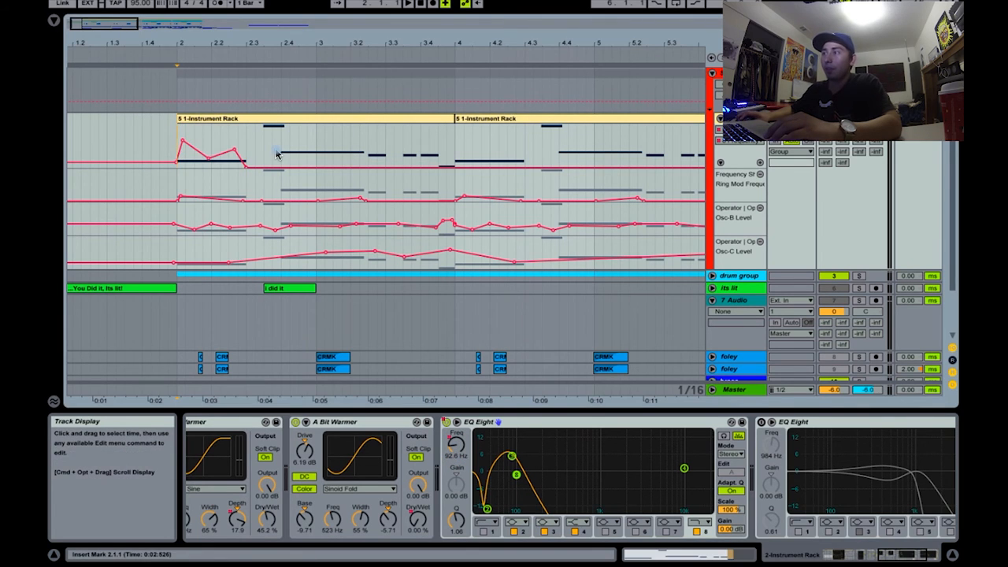
pyautogui.moveTo(544, 44)
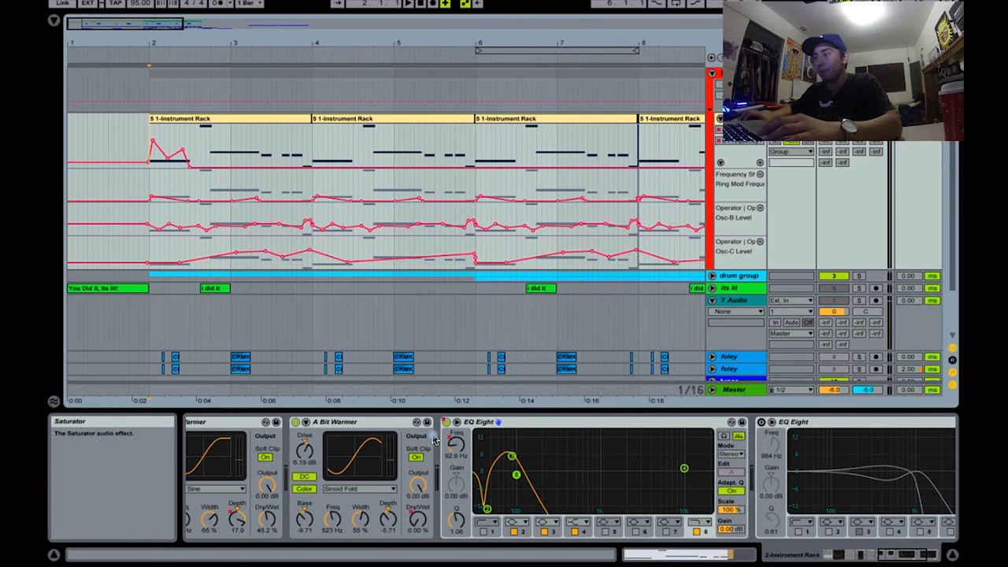
pyautogui.click(154, 131)
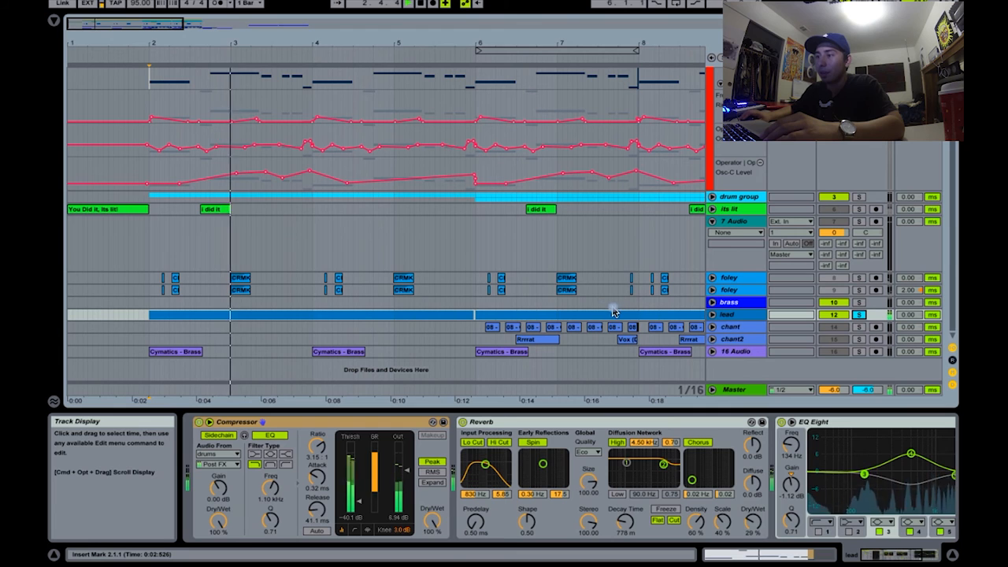
# - Show the 2-Instrument Rack track's devices and scroll to its two EQ Eights
pyautogui.click(849, 314)
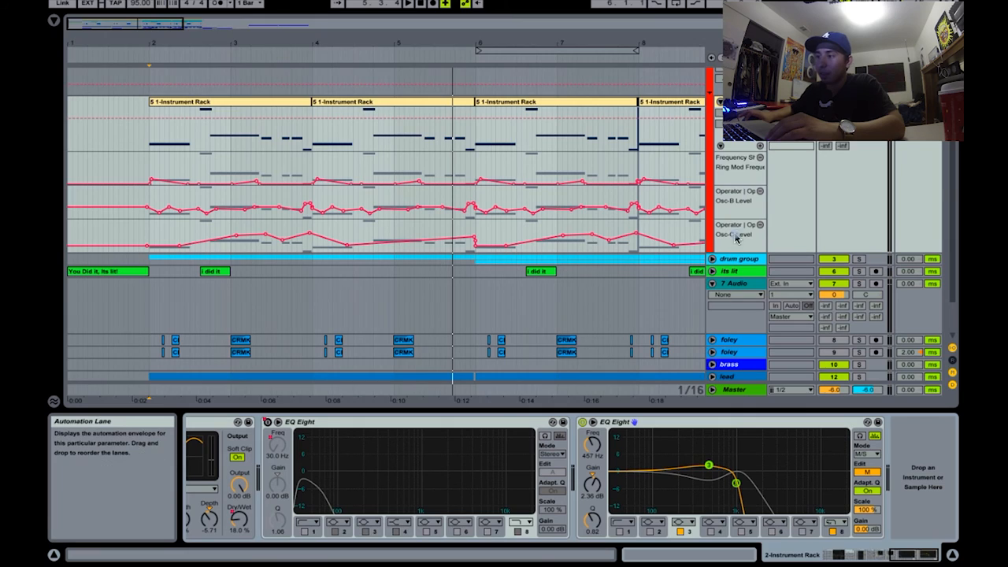
pyautogui.scroll(-3)
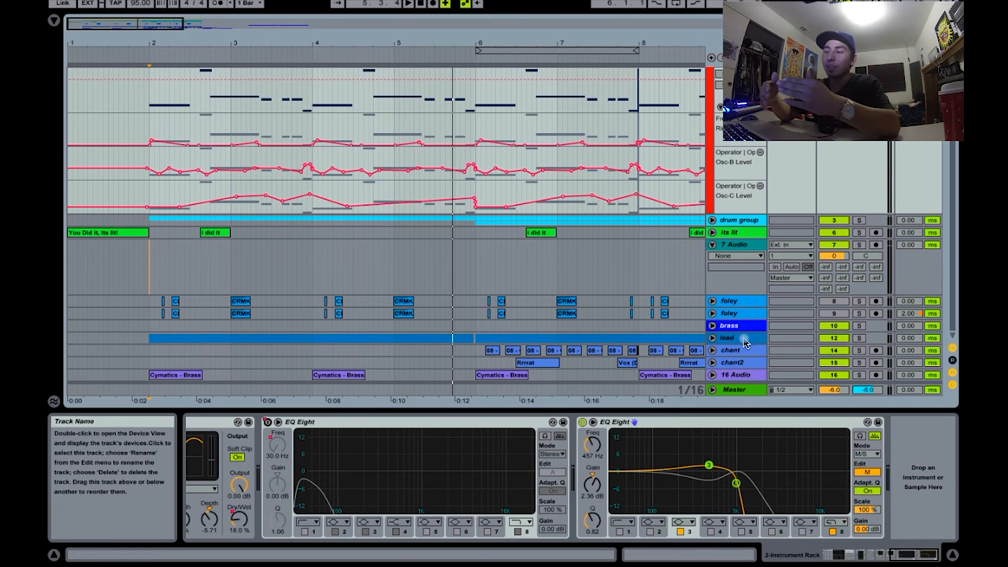
pyautogui.click(739, 337)
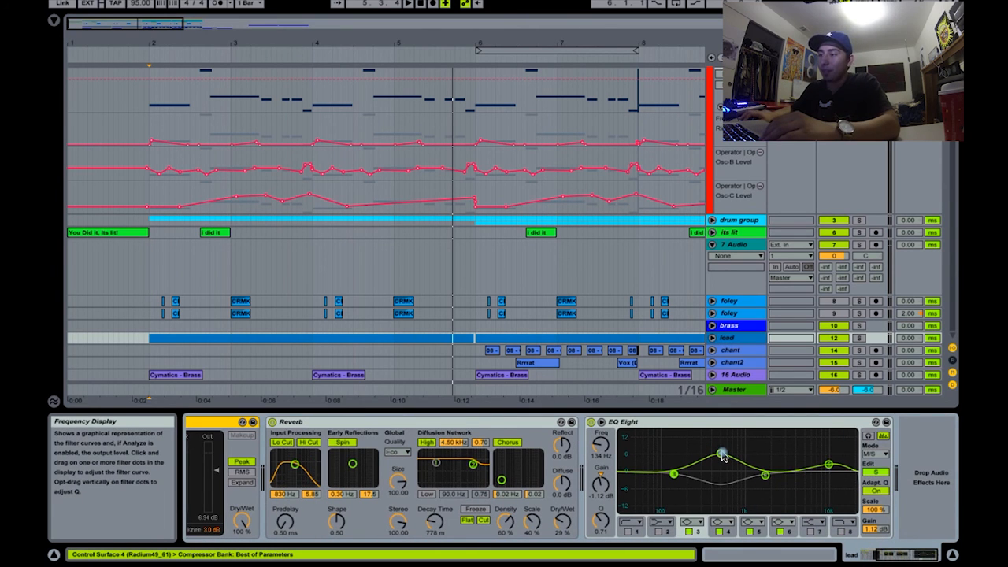
pyautogui.moveTo(708, 473); pyautogui.dragTo(720, 453)
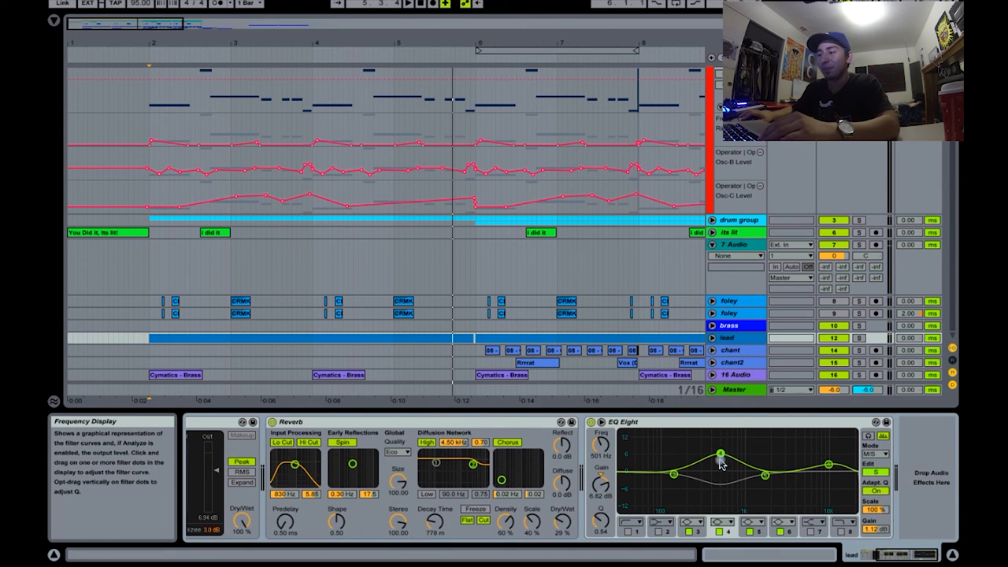
pyautogui.moveTo(719, 453); pyautogui.dragTo(736, 495)
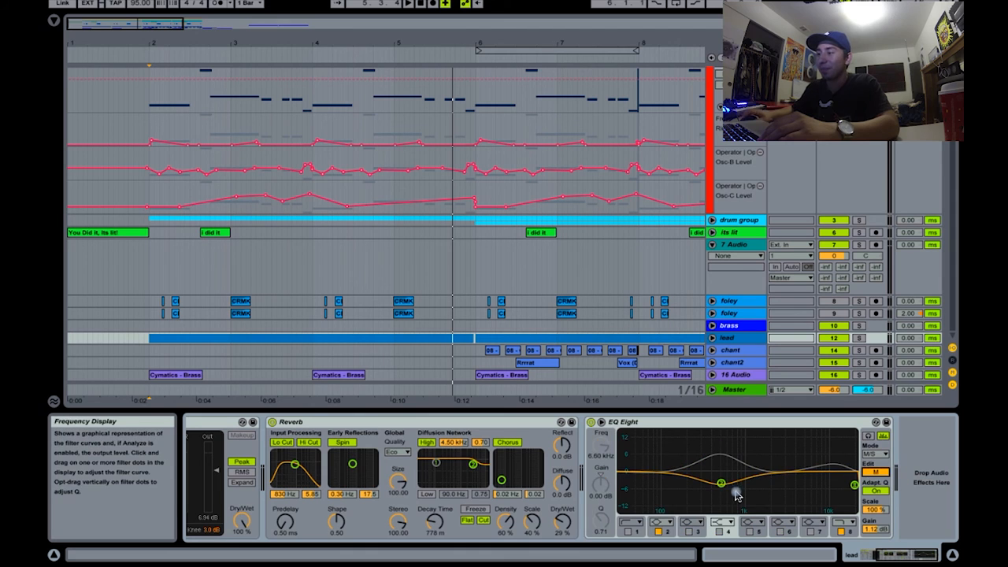
pyautogui.moveTo(744, 480); pyautogui.dragTo(719, 487)
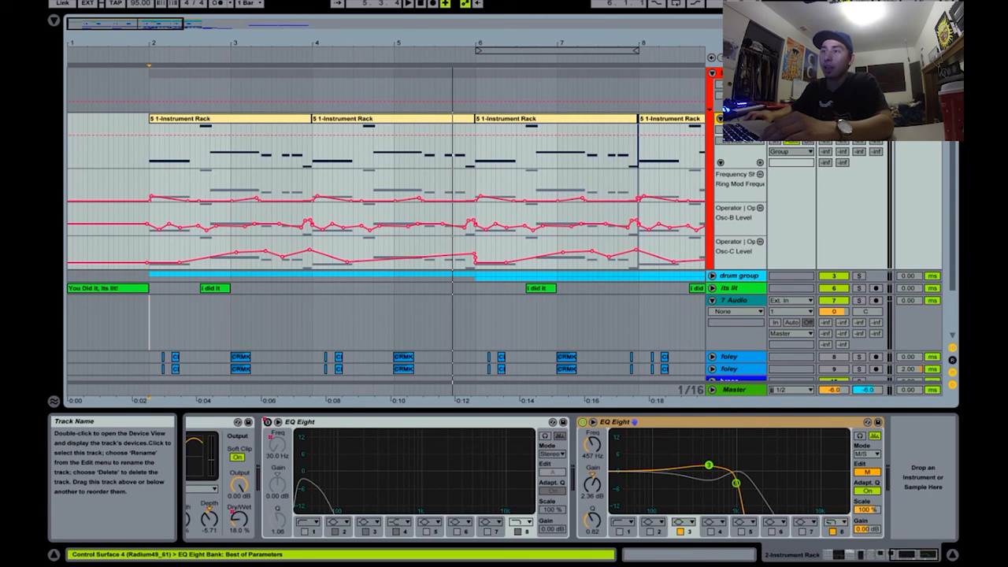
pyautogui.moveTo(705, 463)
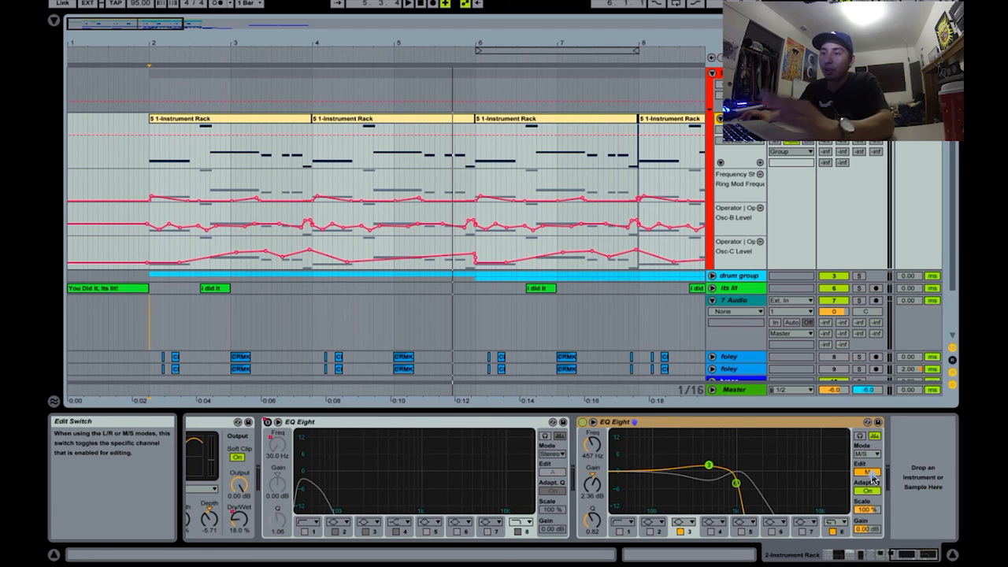
pyautogui.moveTo(736, 453)
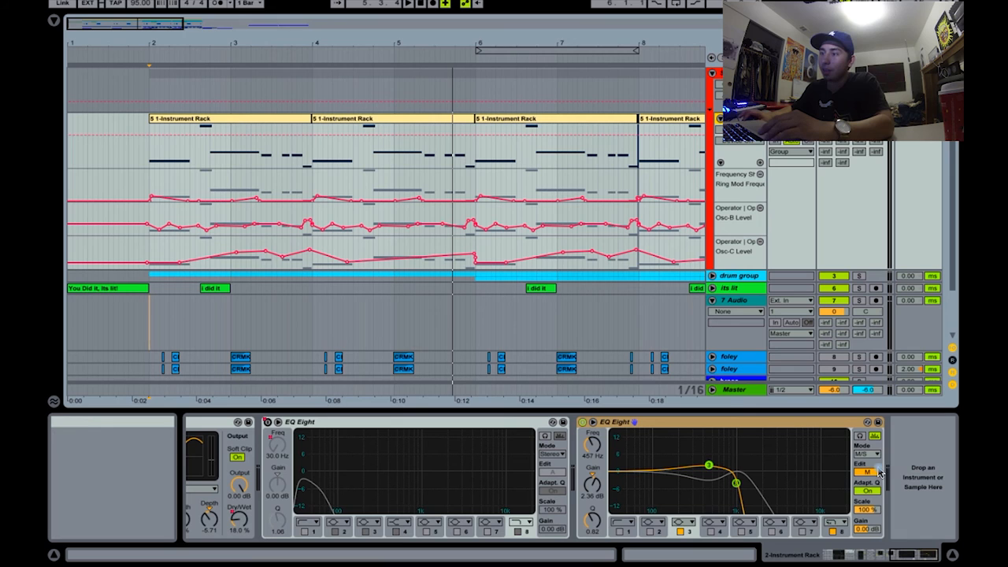
pyautogui.moveTo(867, 472)
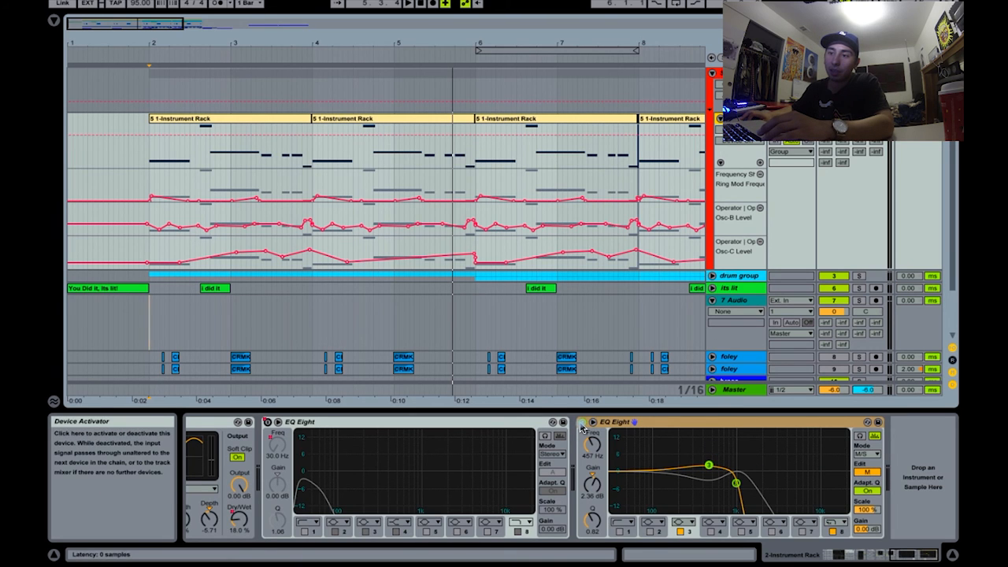
pyautogui.moveTo(327, 41)
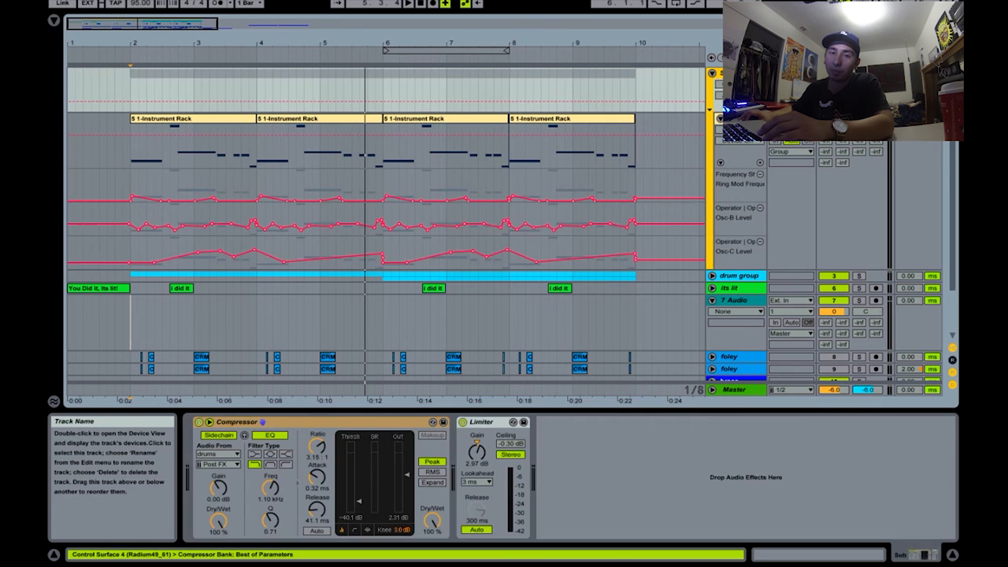
# - Play the beat and set the sidechain compressor attack to 0.73 ms, checking the 2 dB knee
pyautogui.click(232, 422)
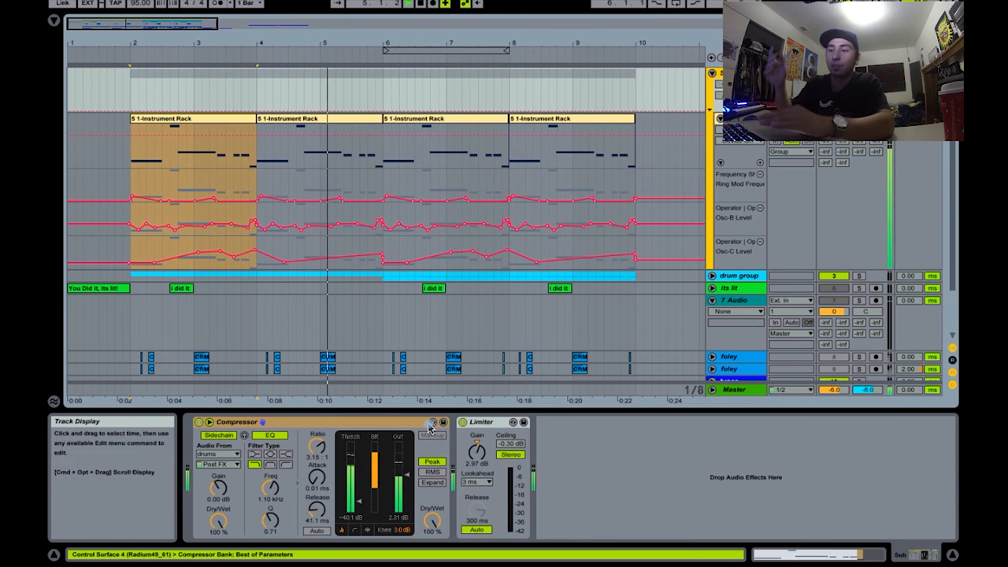
pyautogui.click(236, 422)
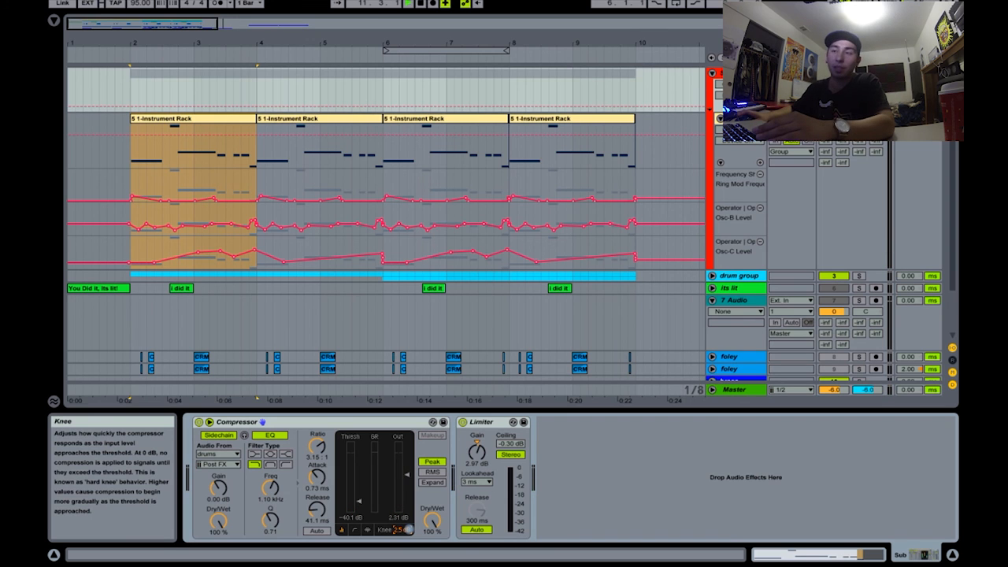
pyautogui.moveTo(402, 529); pyautogui.dragTo(405, 536)
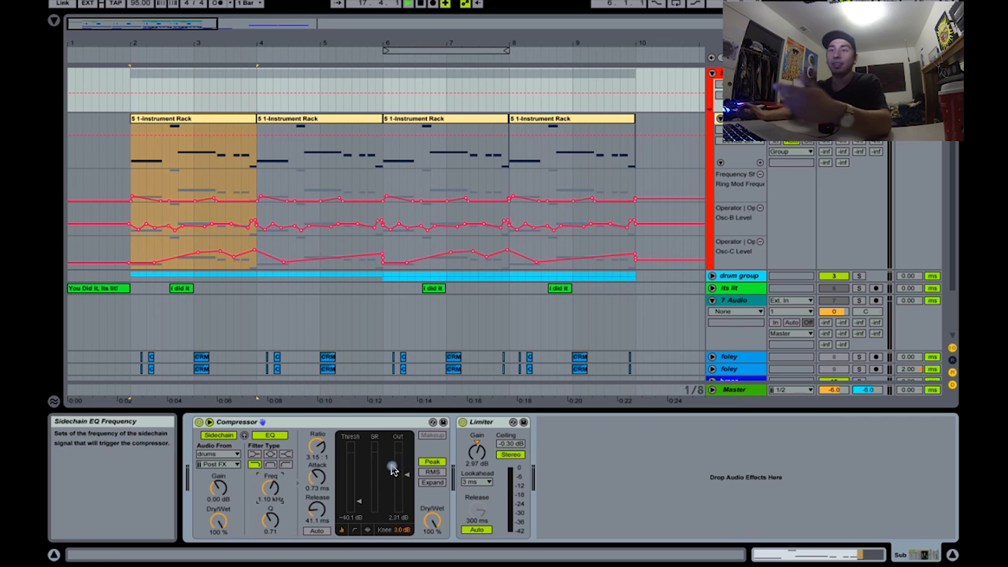
pyautogui.moveTo(479, 435)
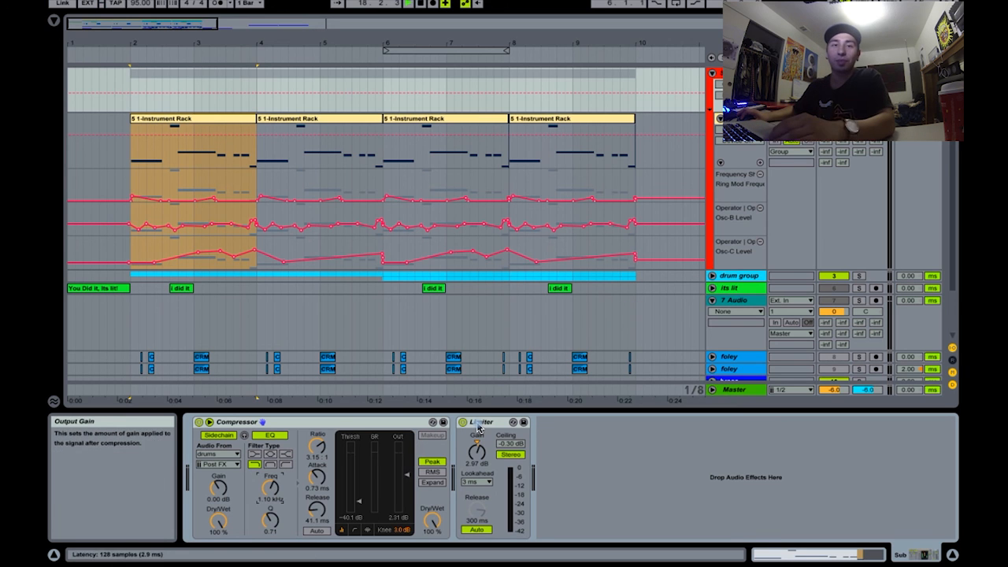
# - Select the Limiter, then bring up the 'You Did it, Its lit!' clip in Clip View
pyautogui.click(480, 422)
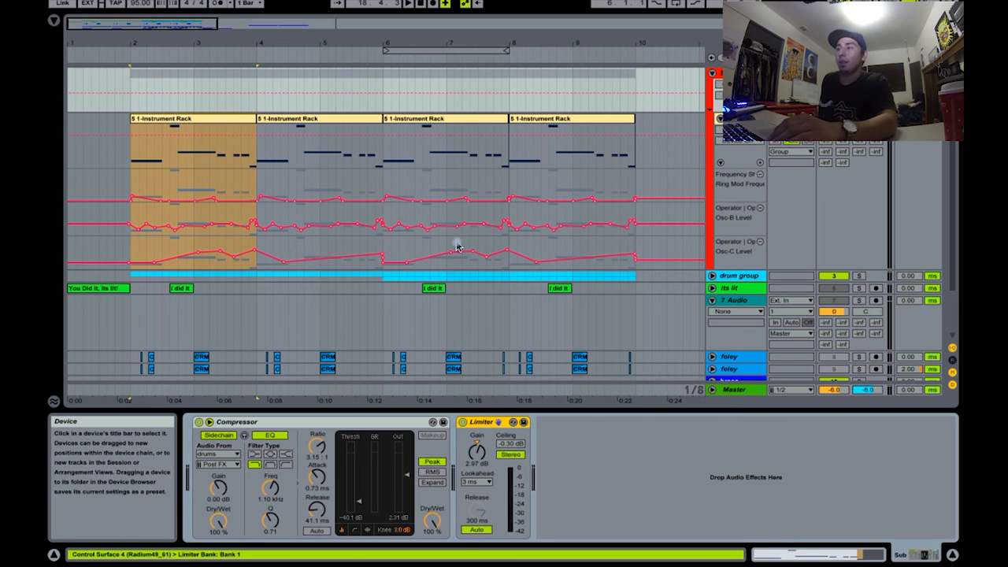
pyautogui.click(365, 126)
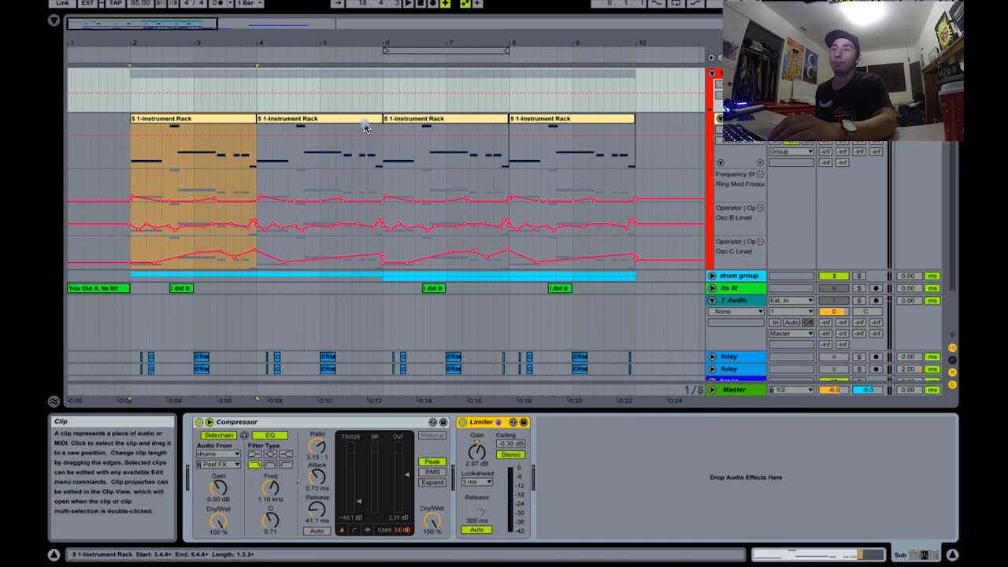
pyautogui.click(390, 295)
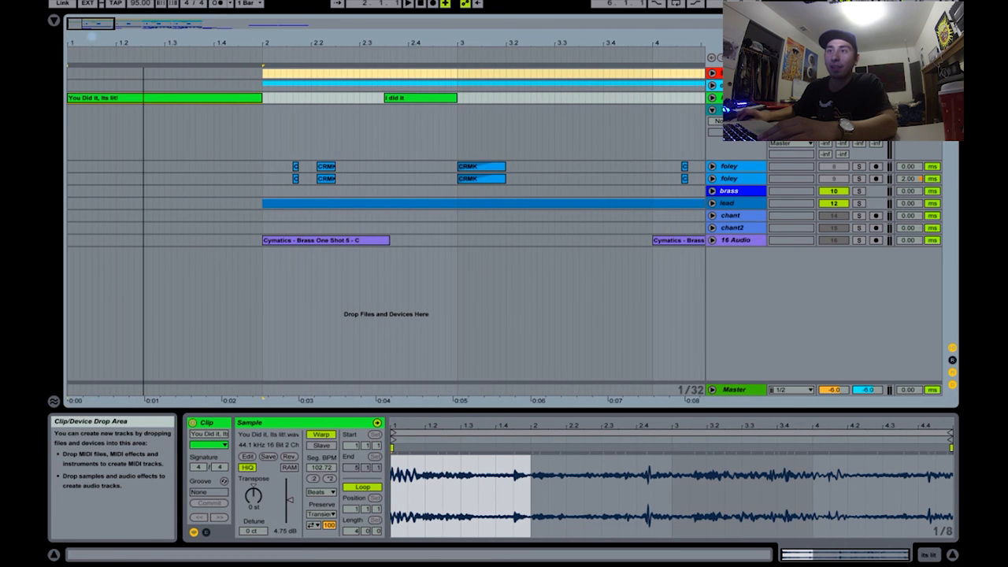
pyautogui.click(711, 98)
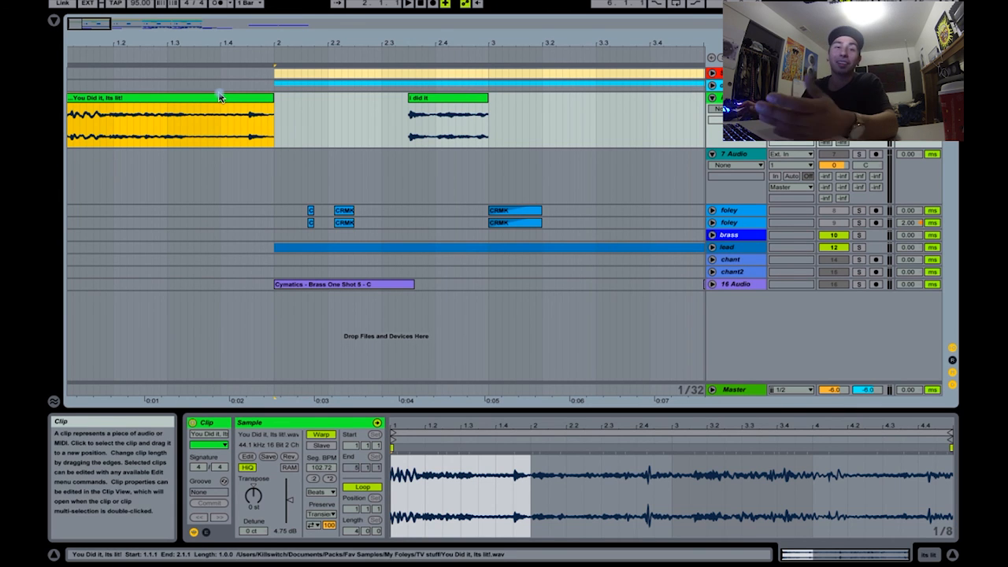
pyautogui.click(284, 108)
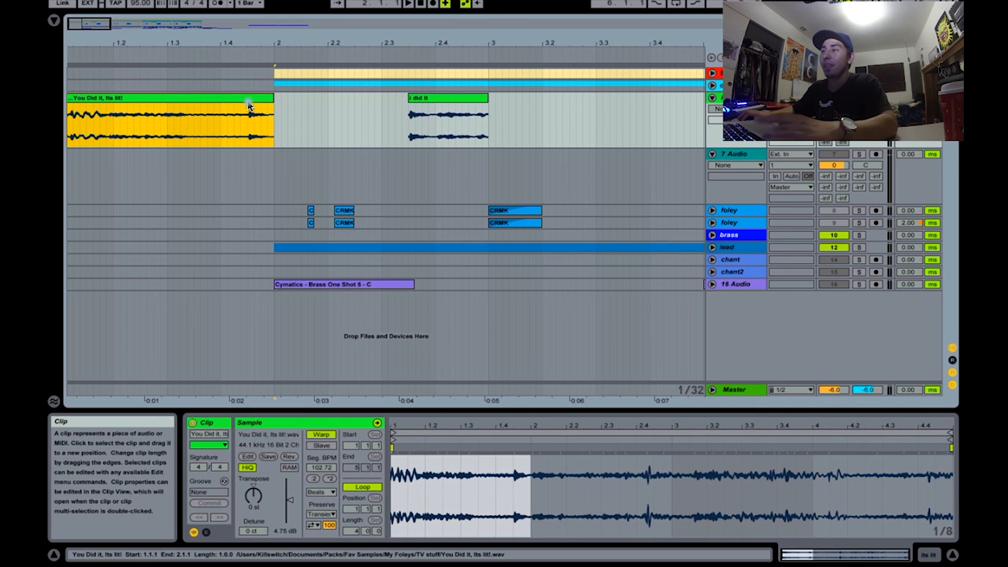
pyautogui.moveTo(236, 48)
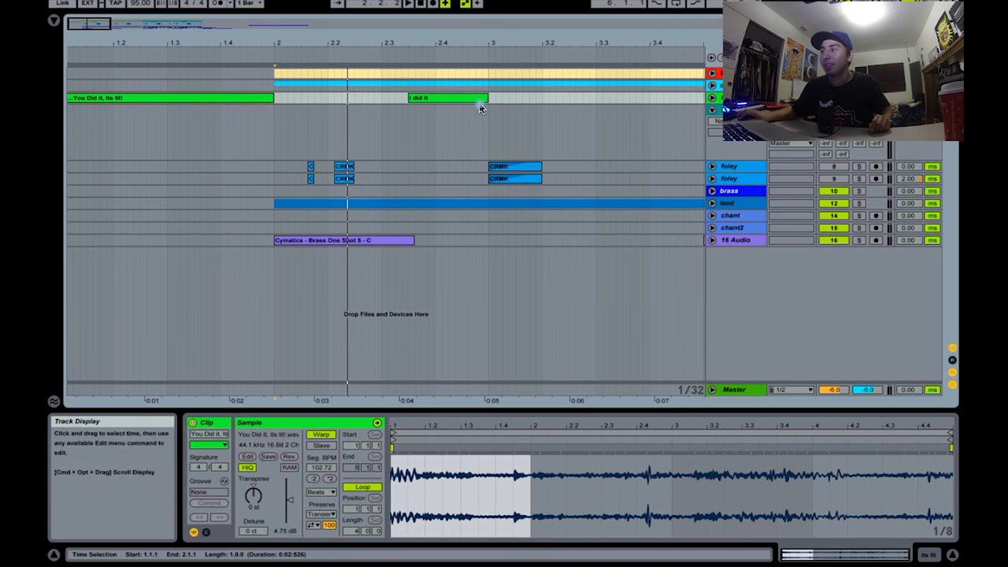
pyautogui.moveTo(432, 5)
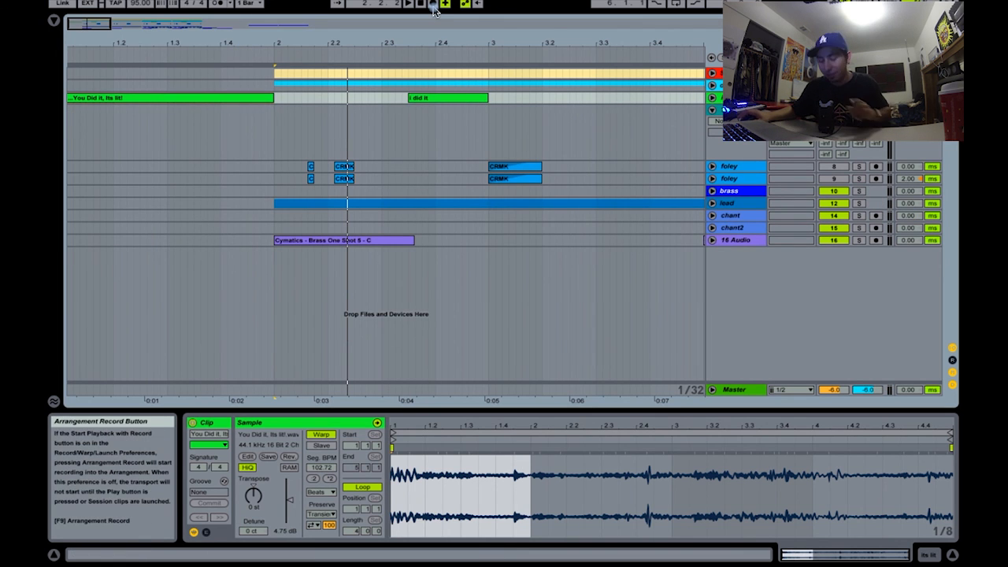